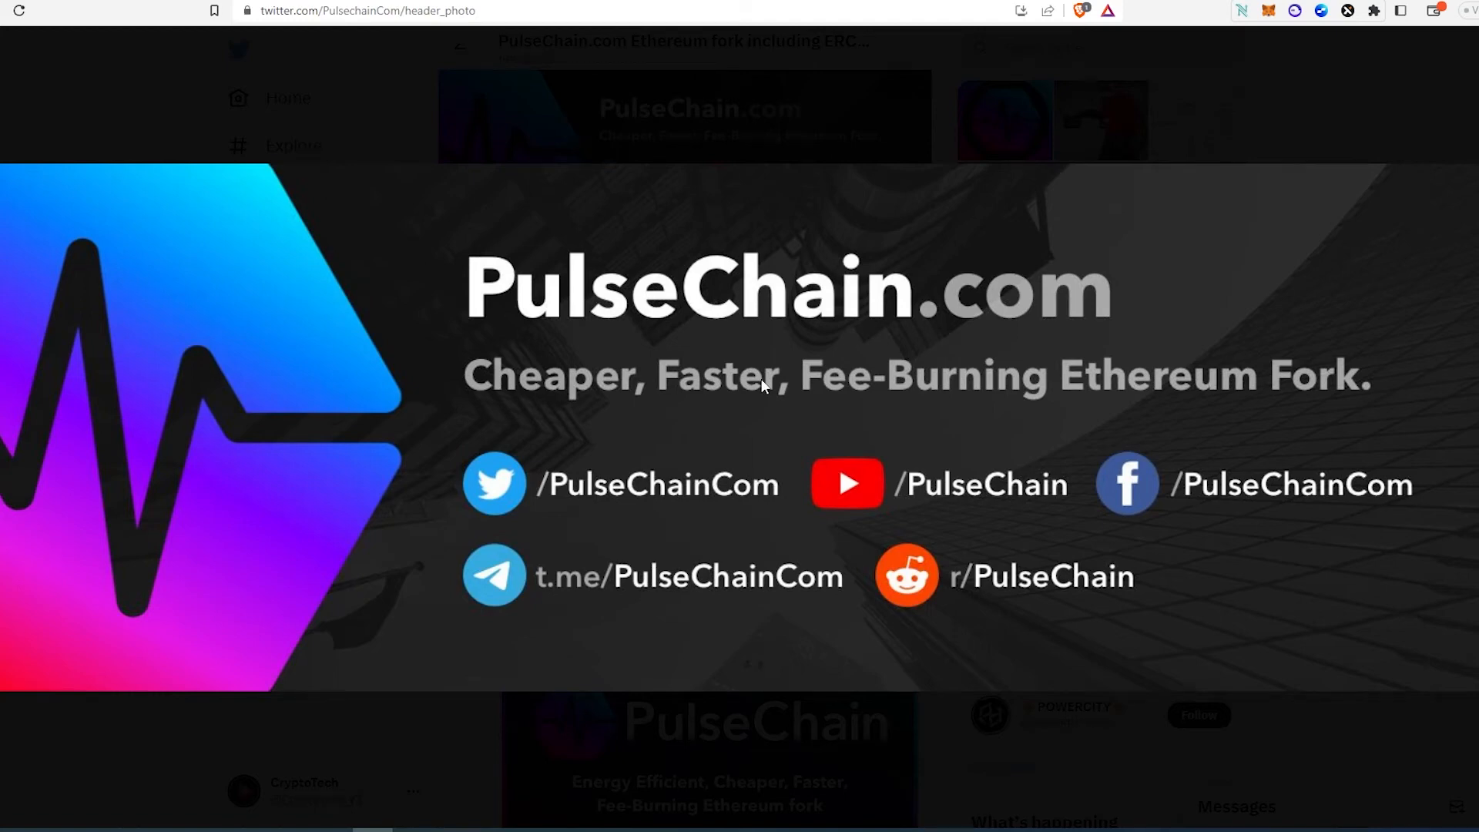
{"action": "mouse_move", "coordinate": [1086, 120]}
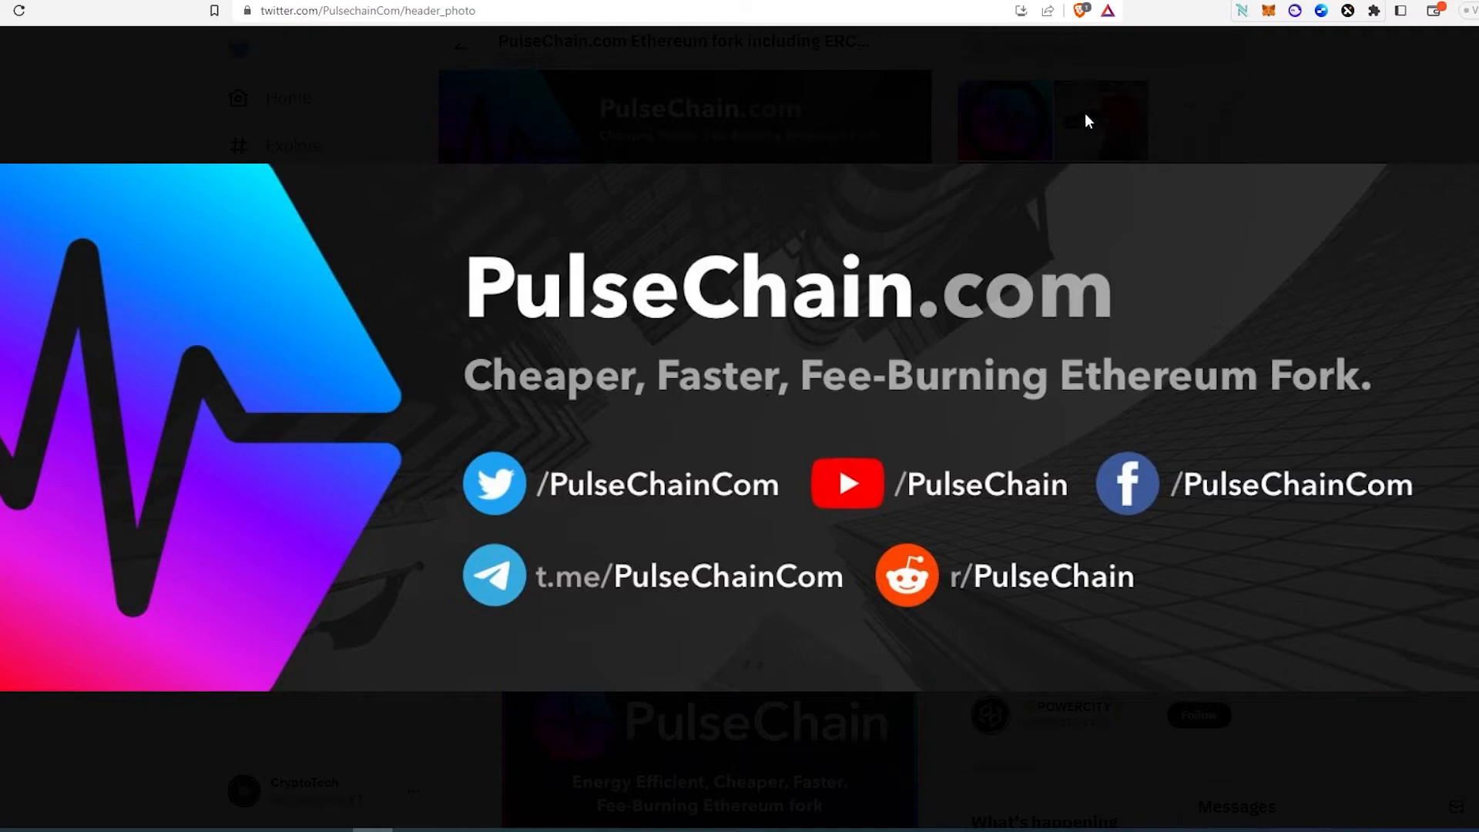
Follow the PulseChain.com link from the Twitter profile to the main net launch page.
{"action": "left_click", "coordinate": [459, 48]}
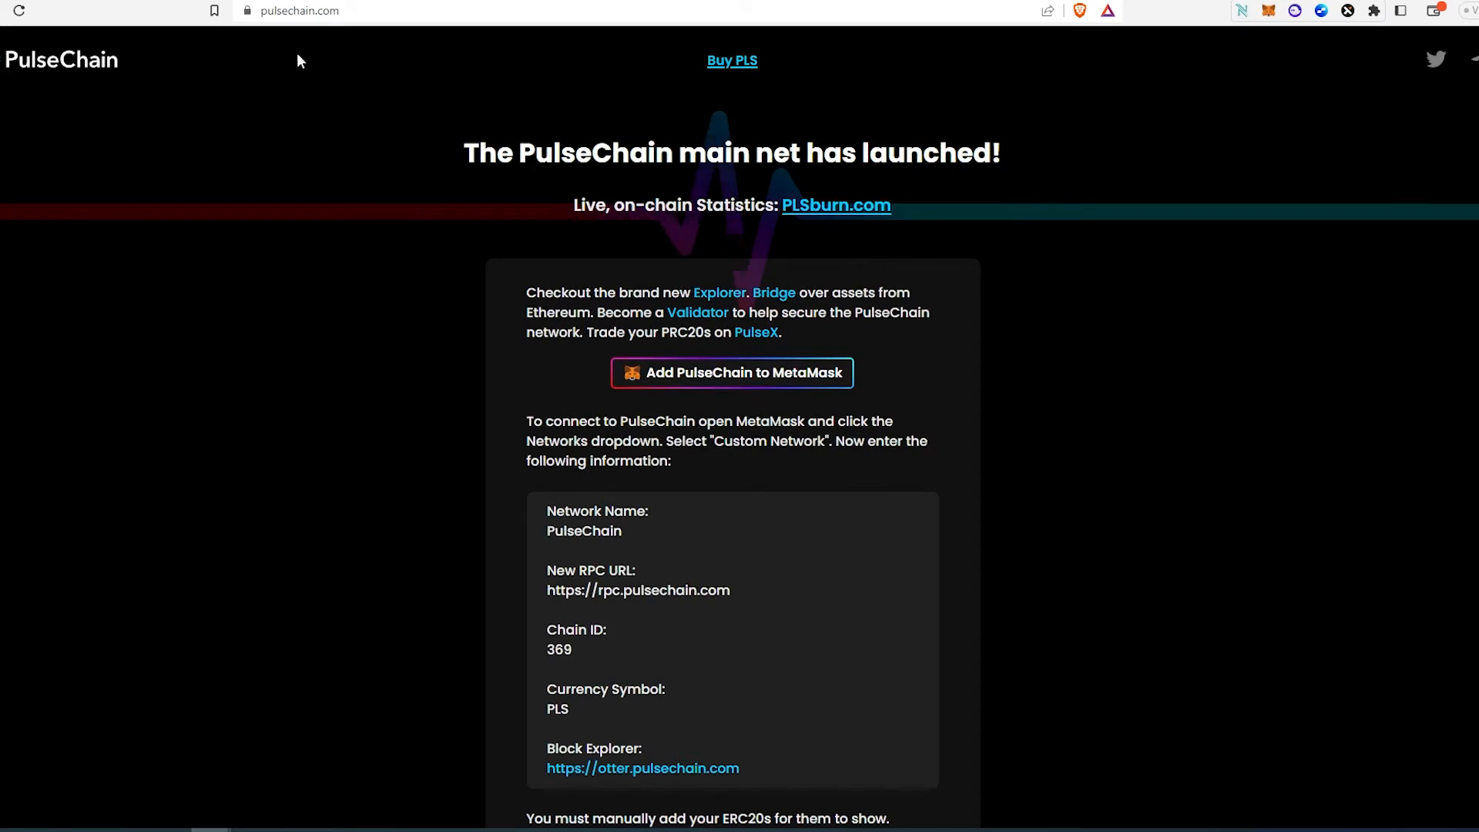
{"action": "mouse_move", "coordinate": [482, 183]}
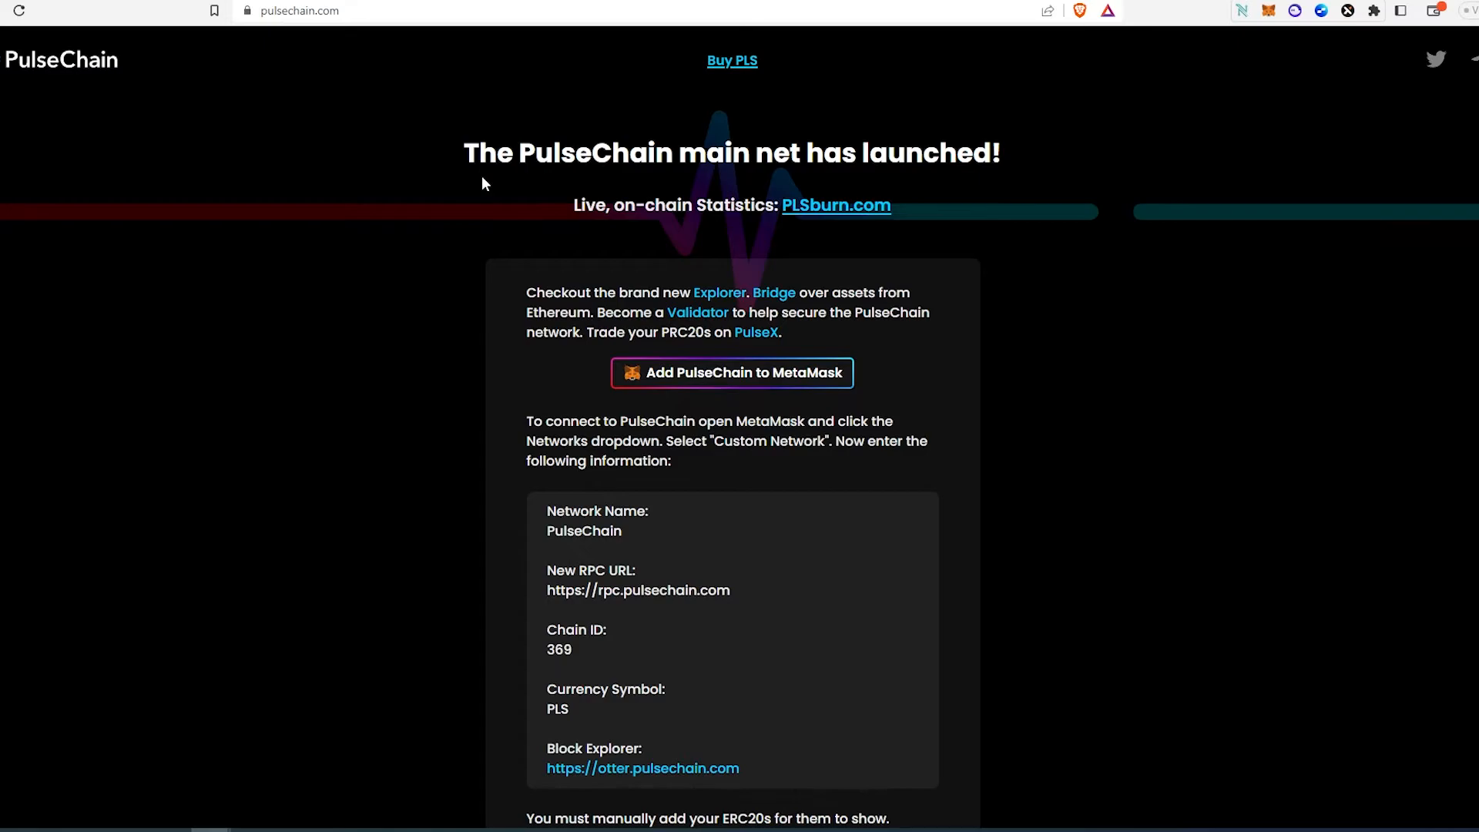
{"action": "left_click", "coordinate": [1435, 59]}
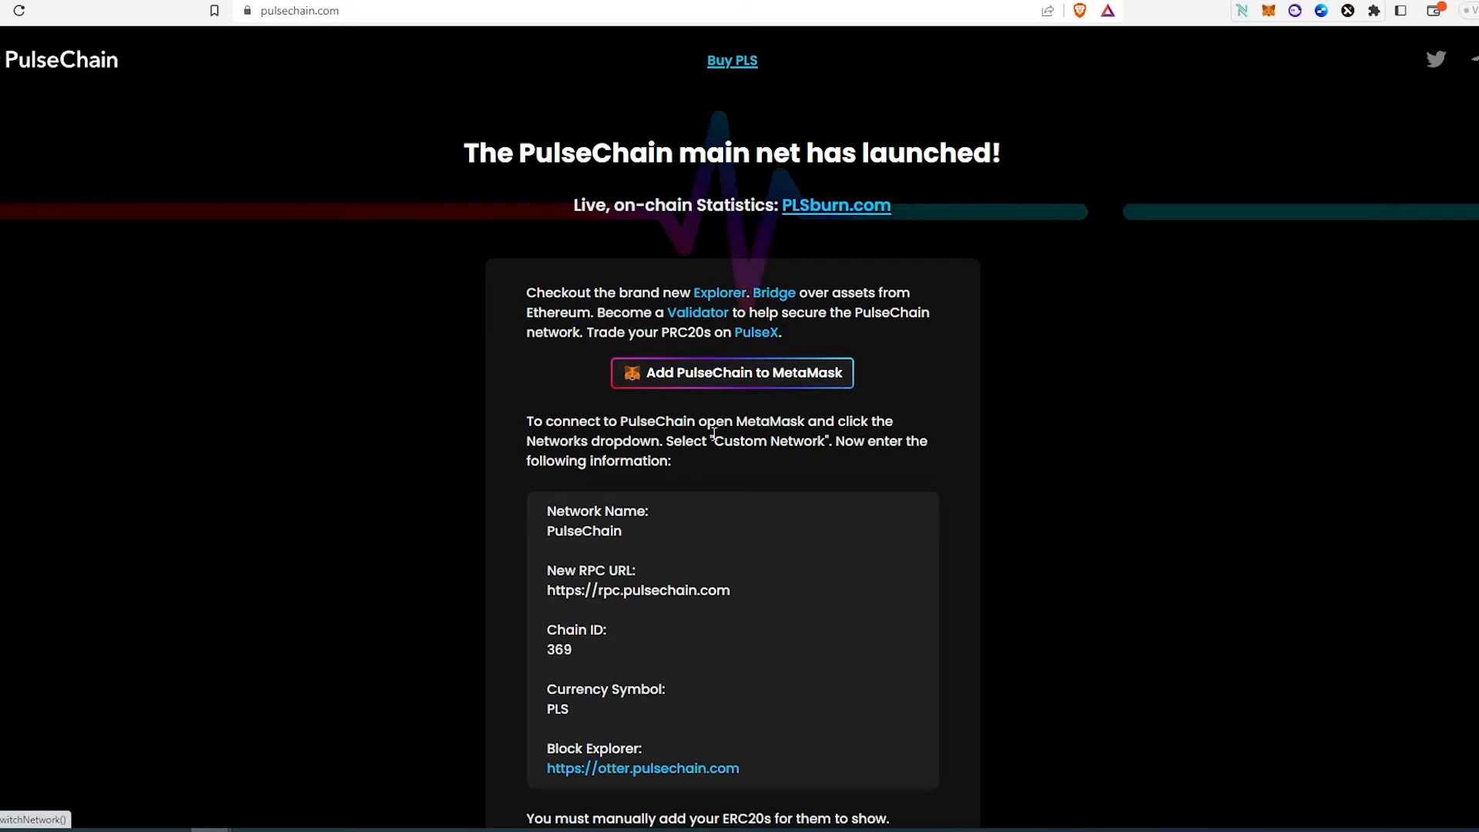
{"action": "mouse_move", "coordinate": [915, 634]}
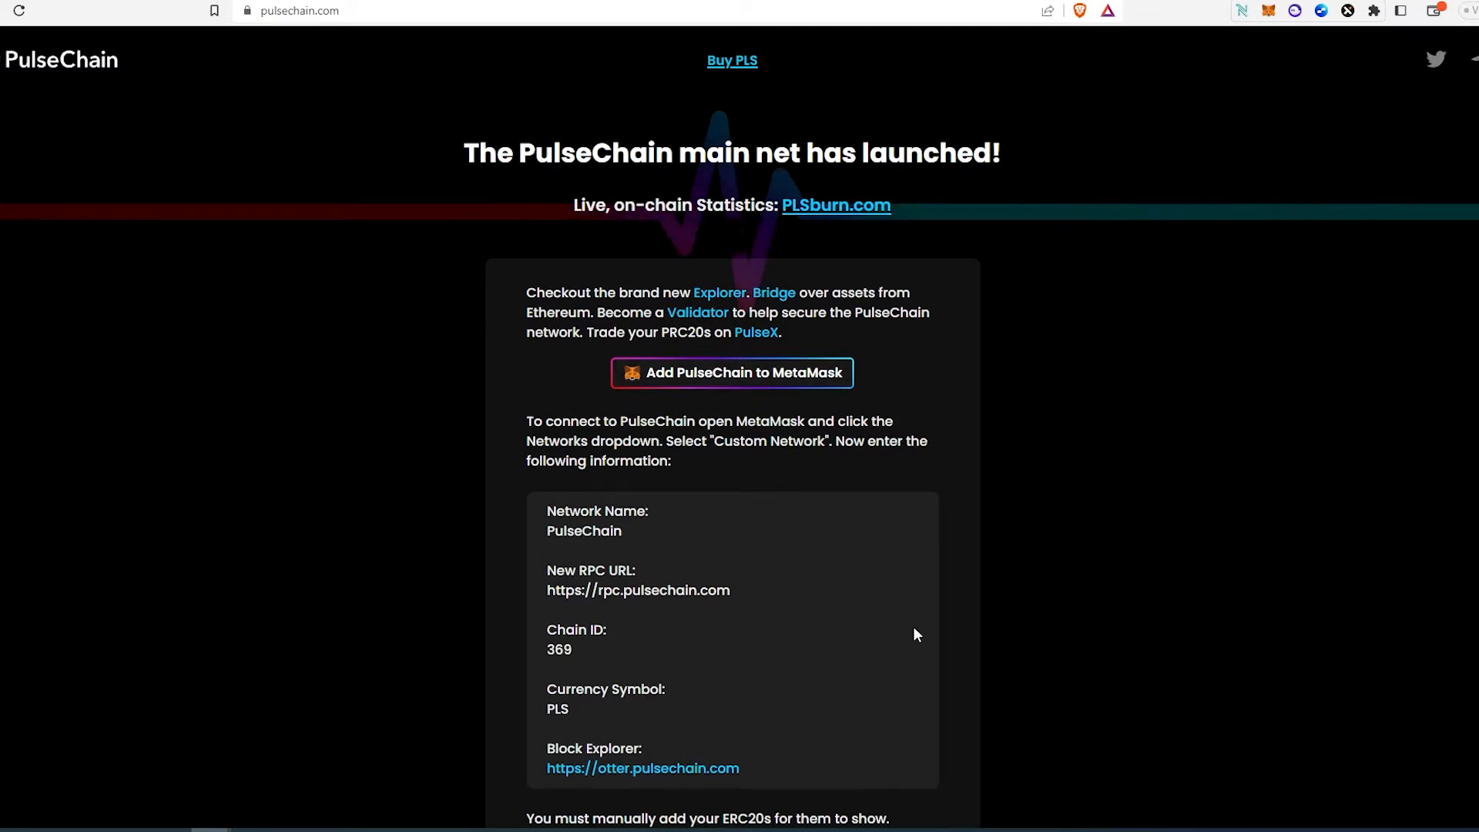
{"action": "mouse_move", "coordinate": [483, 386]}
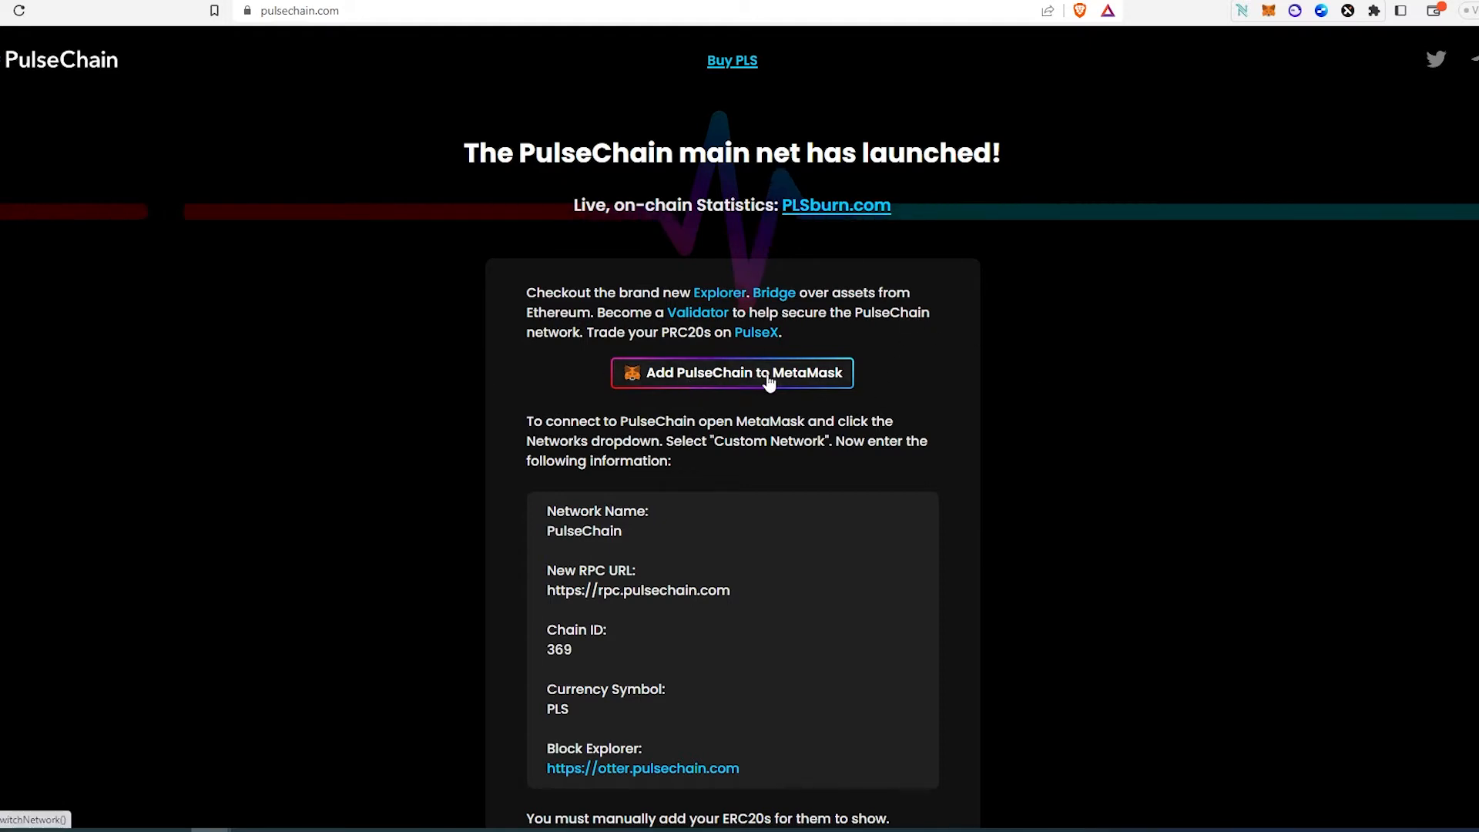
{"action": "mouse_move", "coordinate": [1262, 94]}
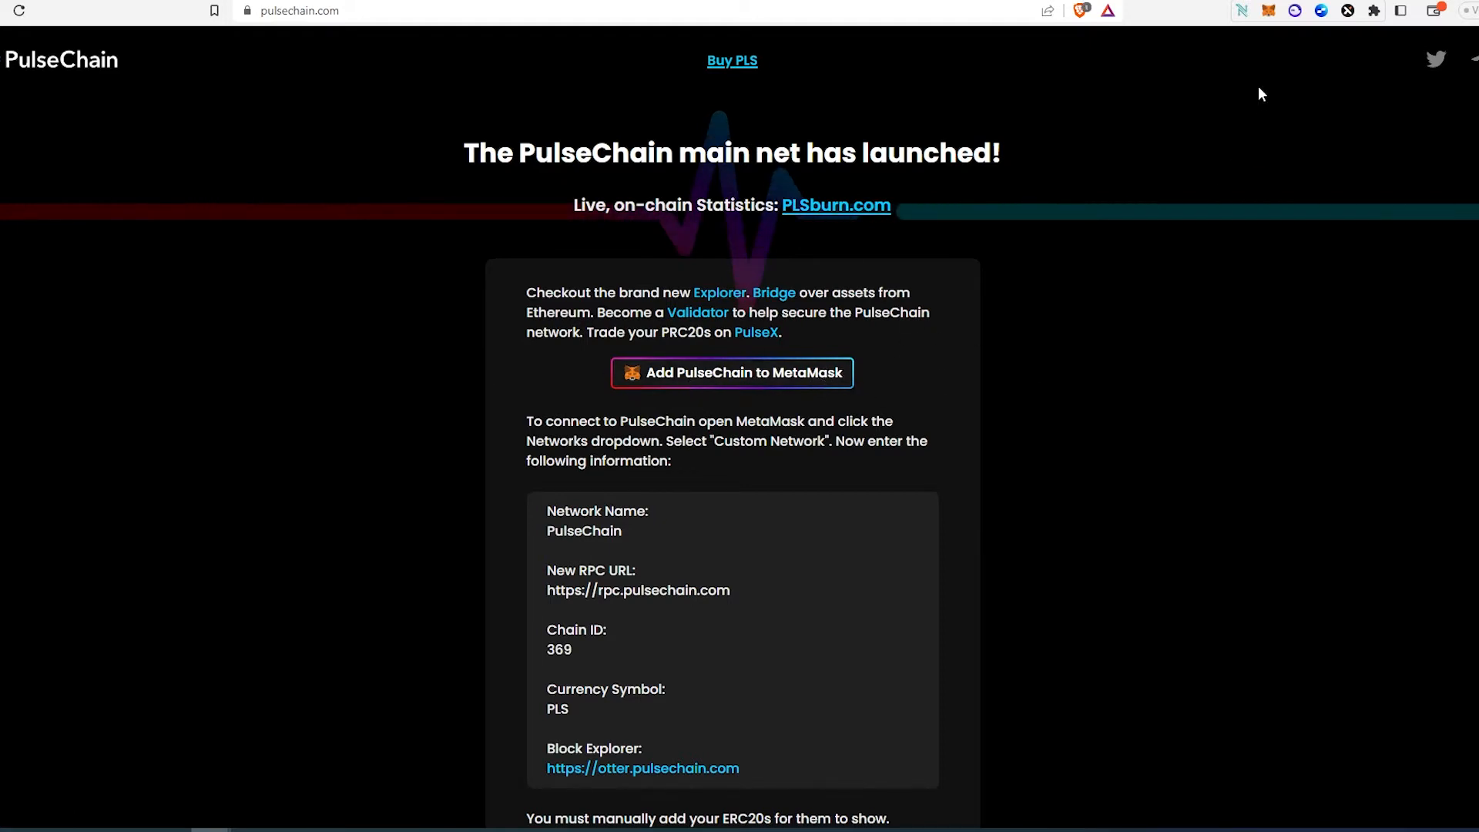
{"action": "mouse_move", "coordinate": [1244, 128]}
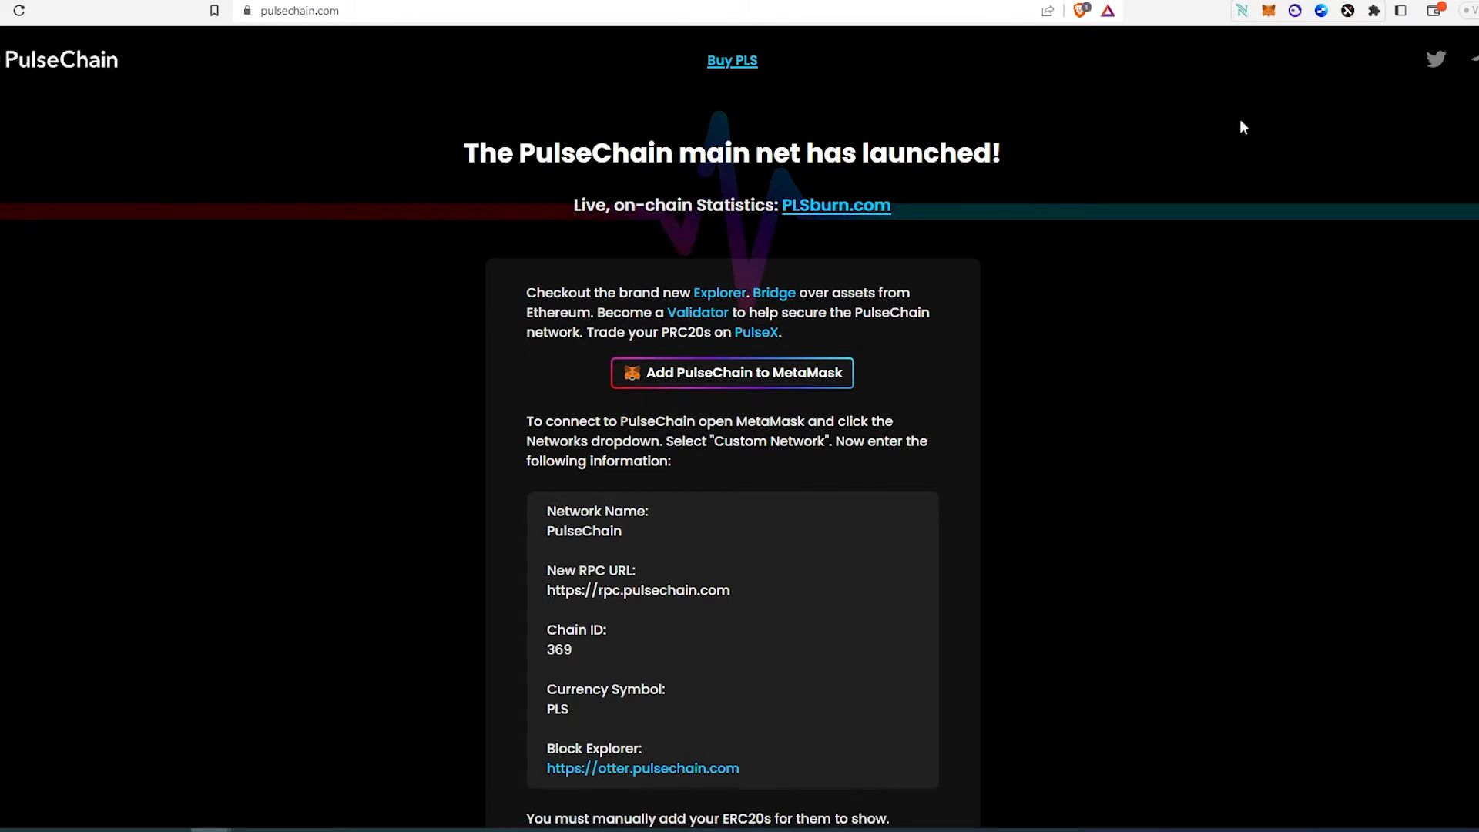
{"action": "mouse_move", "coordinate": [1268, 11]}
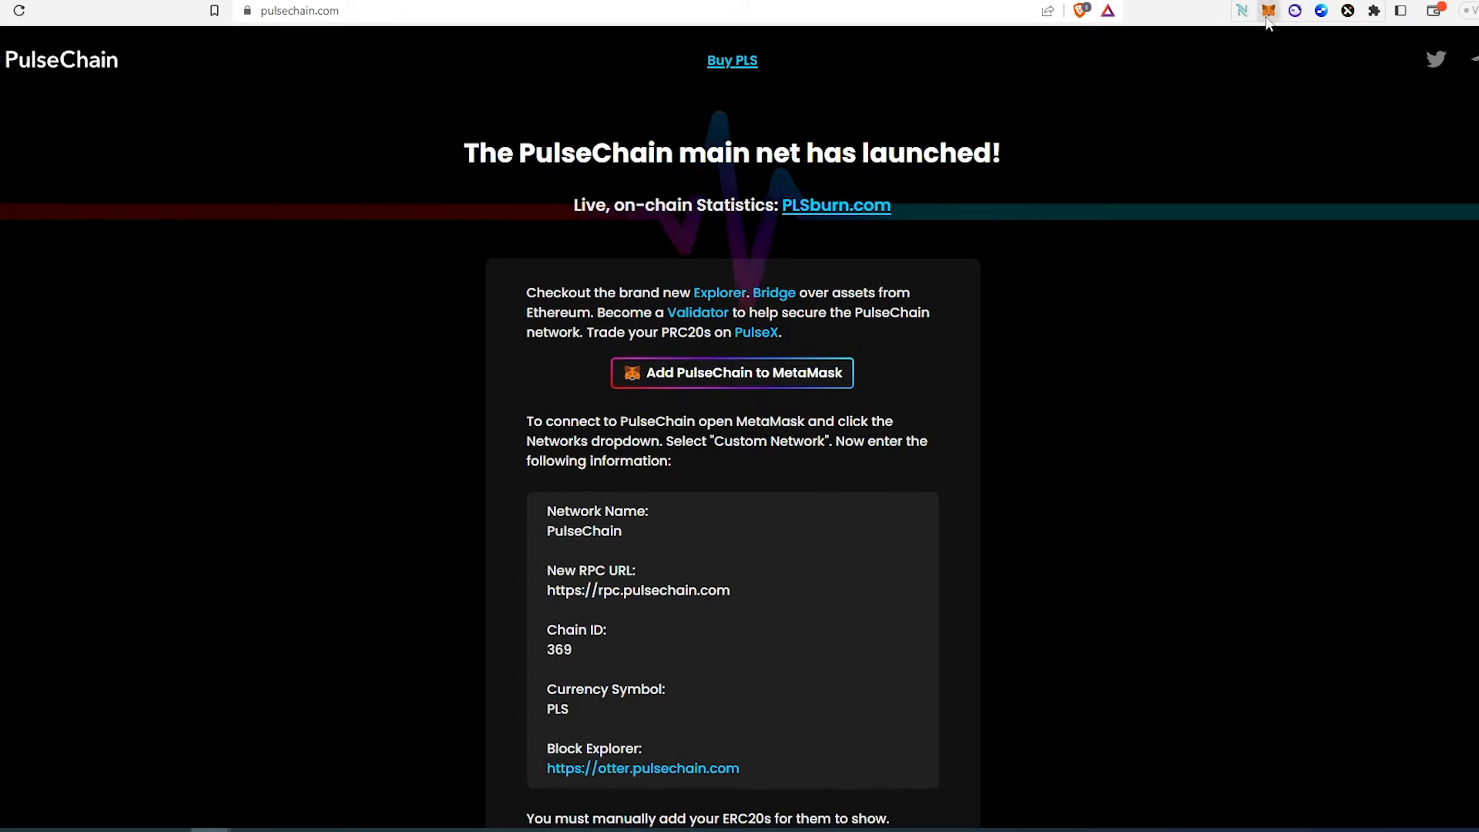
{"action": "left_click", "coordinate": [1268, 11]}
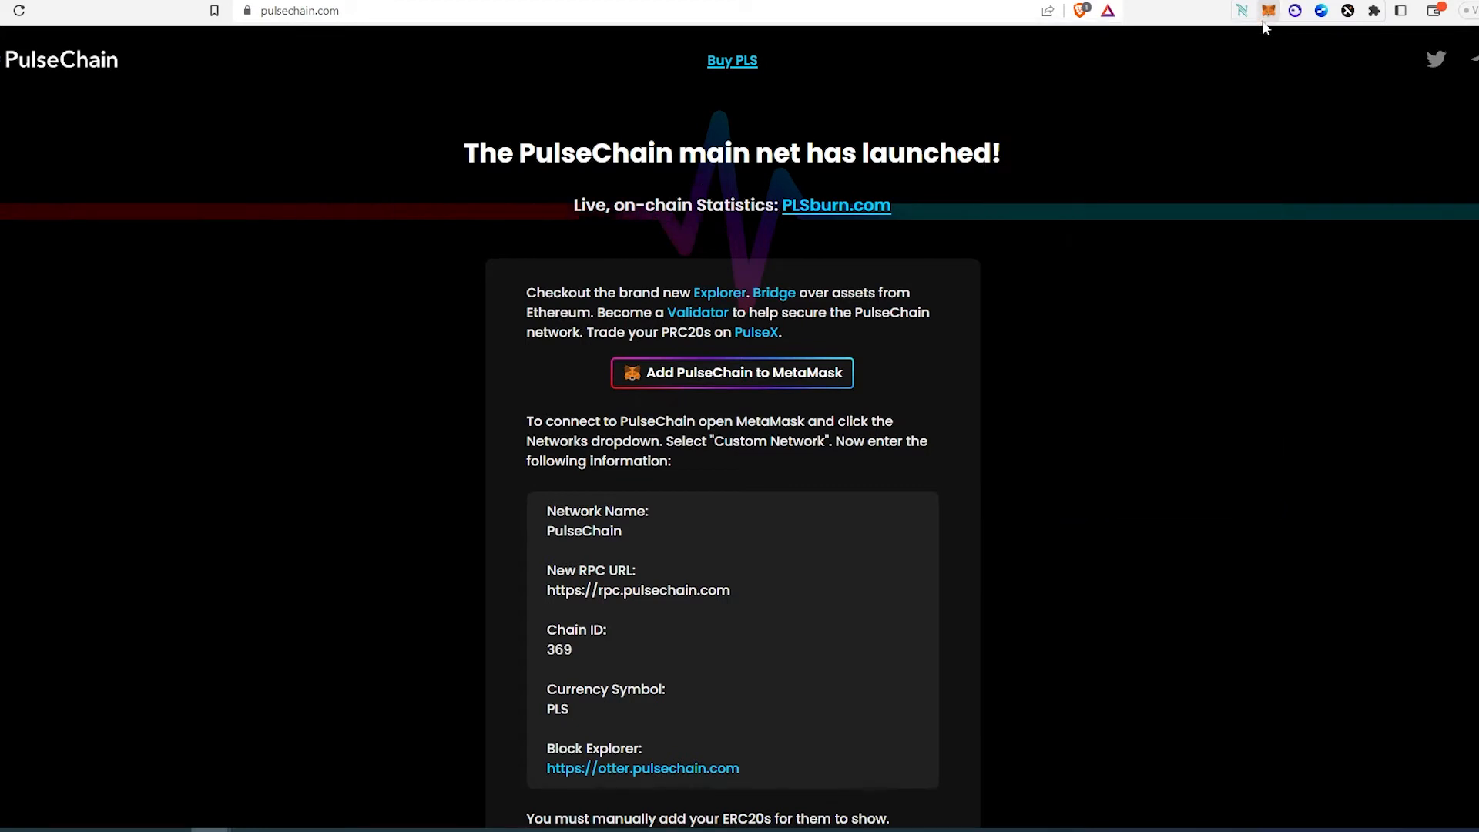
Approve adding the PulseChain network in MetaMask and switch the wallet to it.
{"action": "left_click", "coordinate": [1268, 10]}
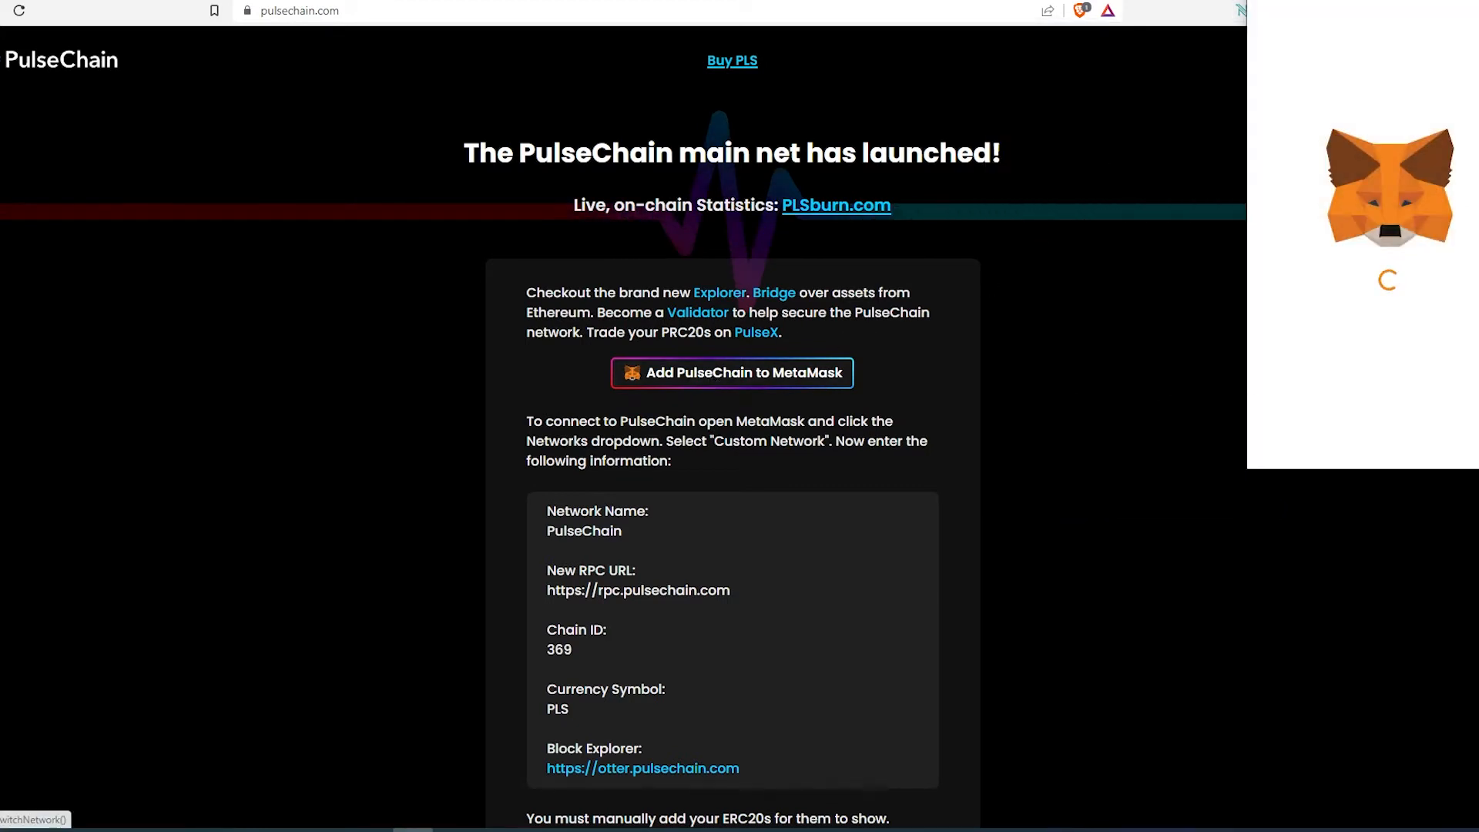
{"action": "left_click", "coordinate": [730, 371]}
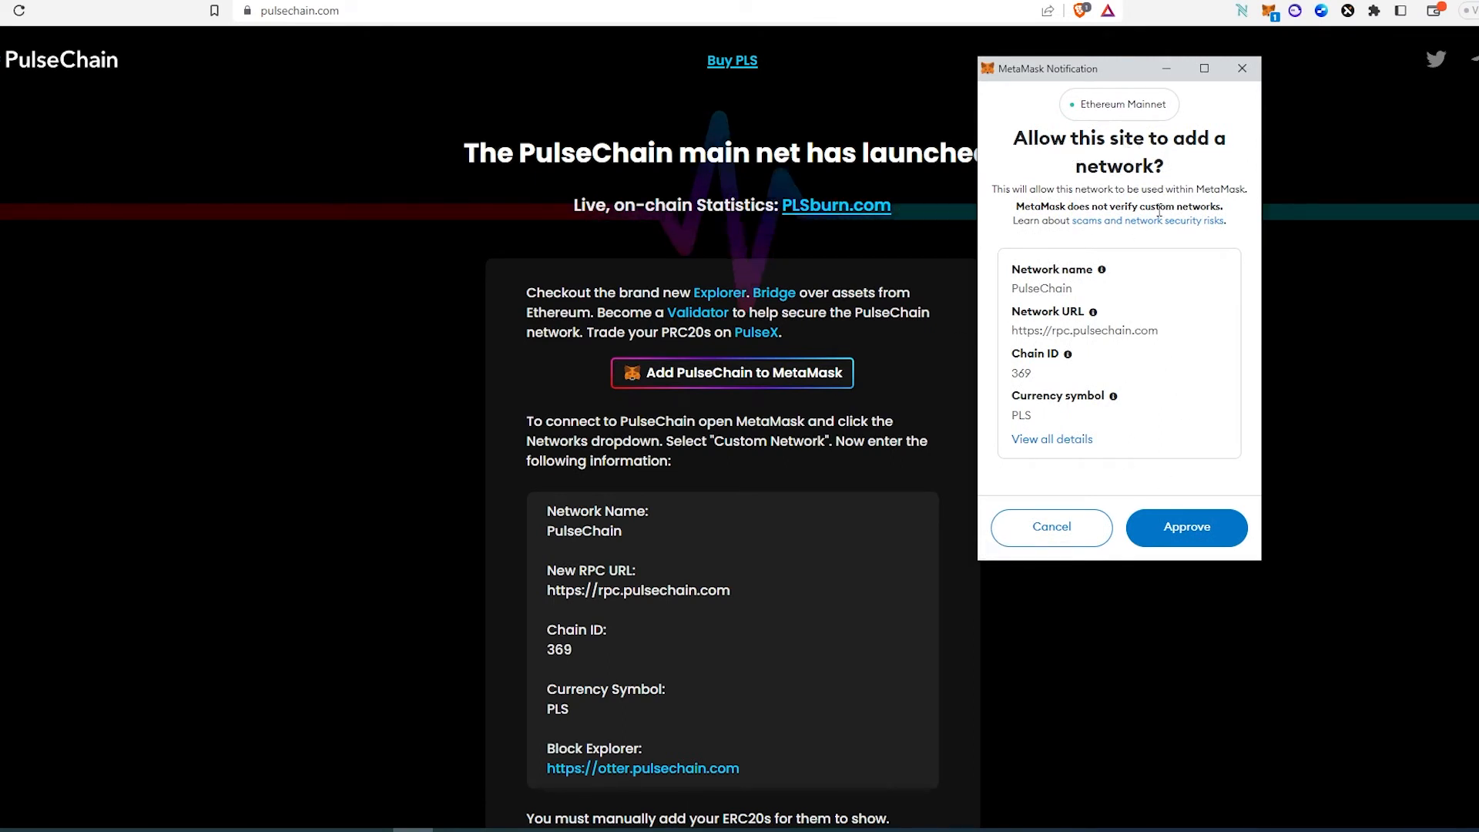
{"action": "mouse_move", "coordinate": [1187, 526]}
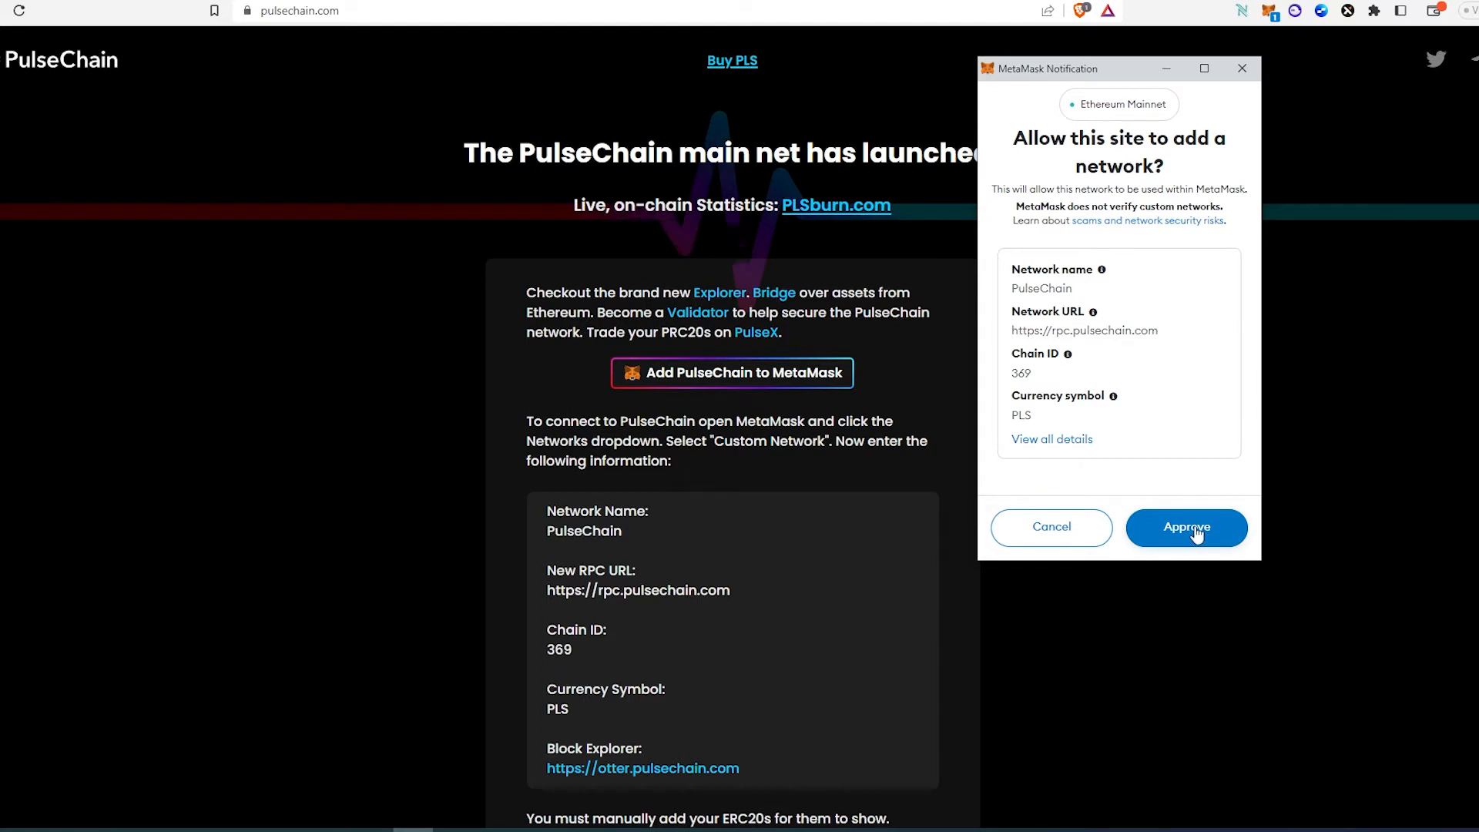
{"action": "mouse_move", "coordinate": [1054, 317]}
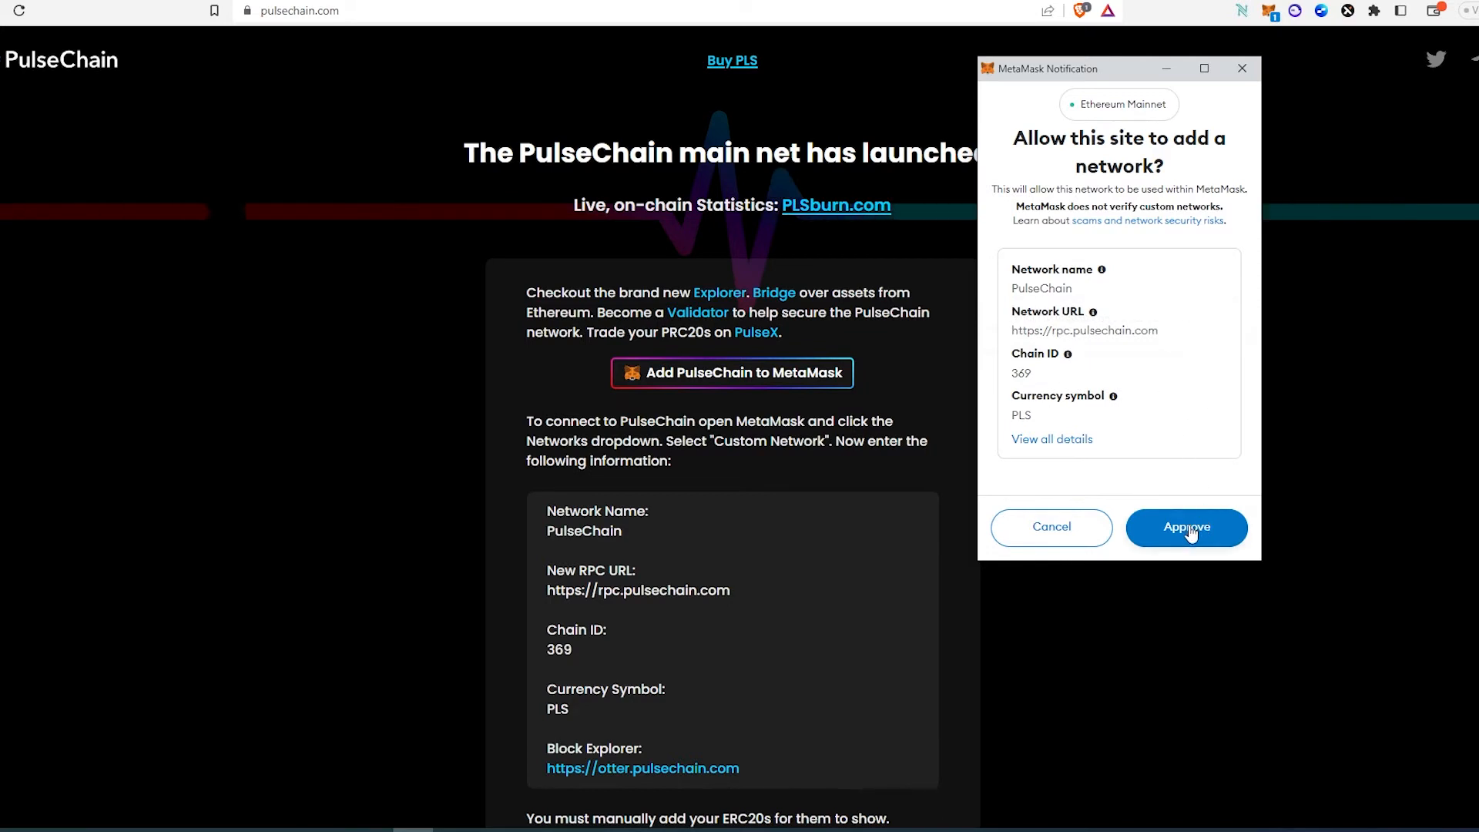
{"action": "left_click", "coordinate": [1187, 526]}
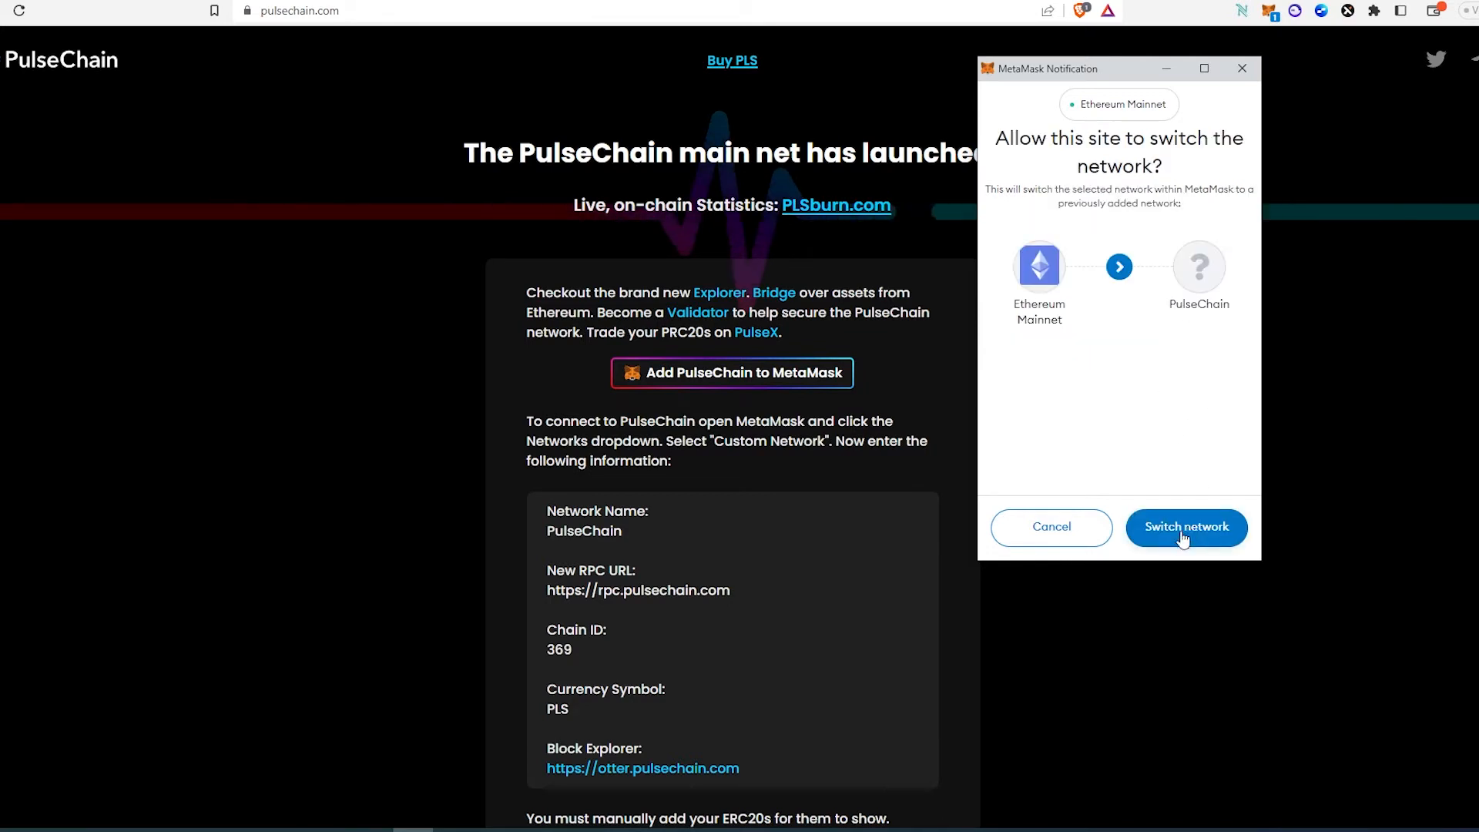
{"action": "left_click", "coordinate": [1186, 527]}
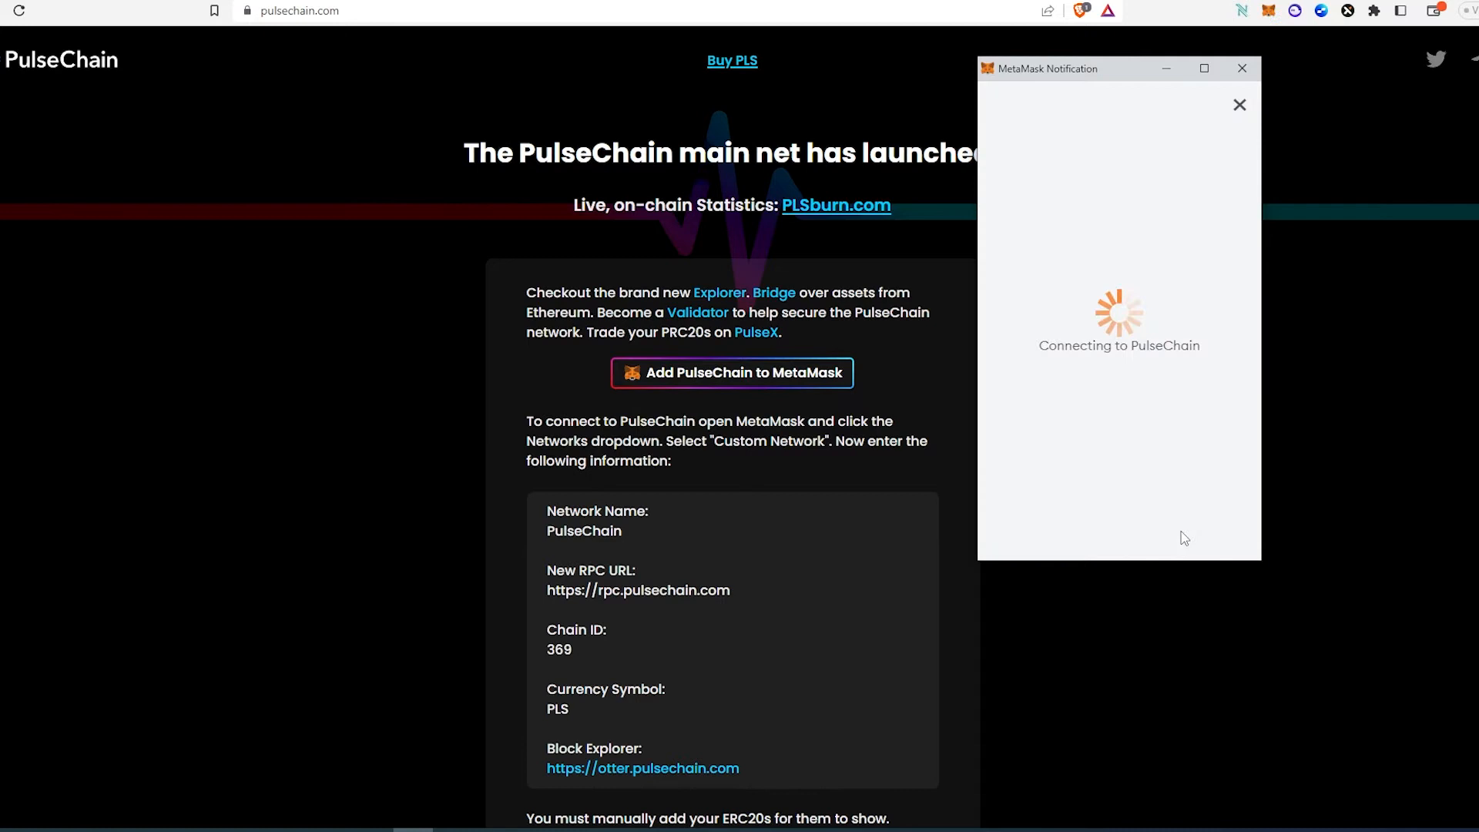
{"action": "left_click", "coordinate": [1242, 68]}
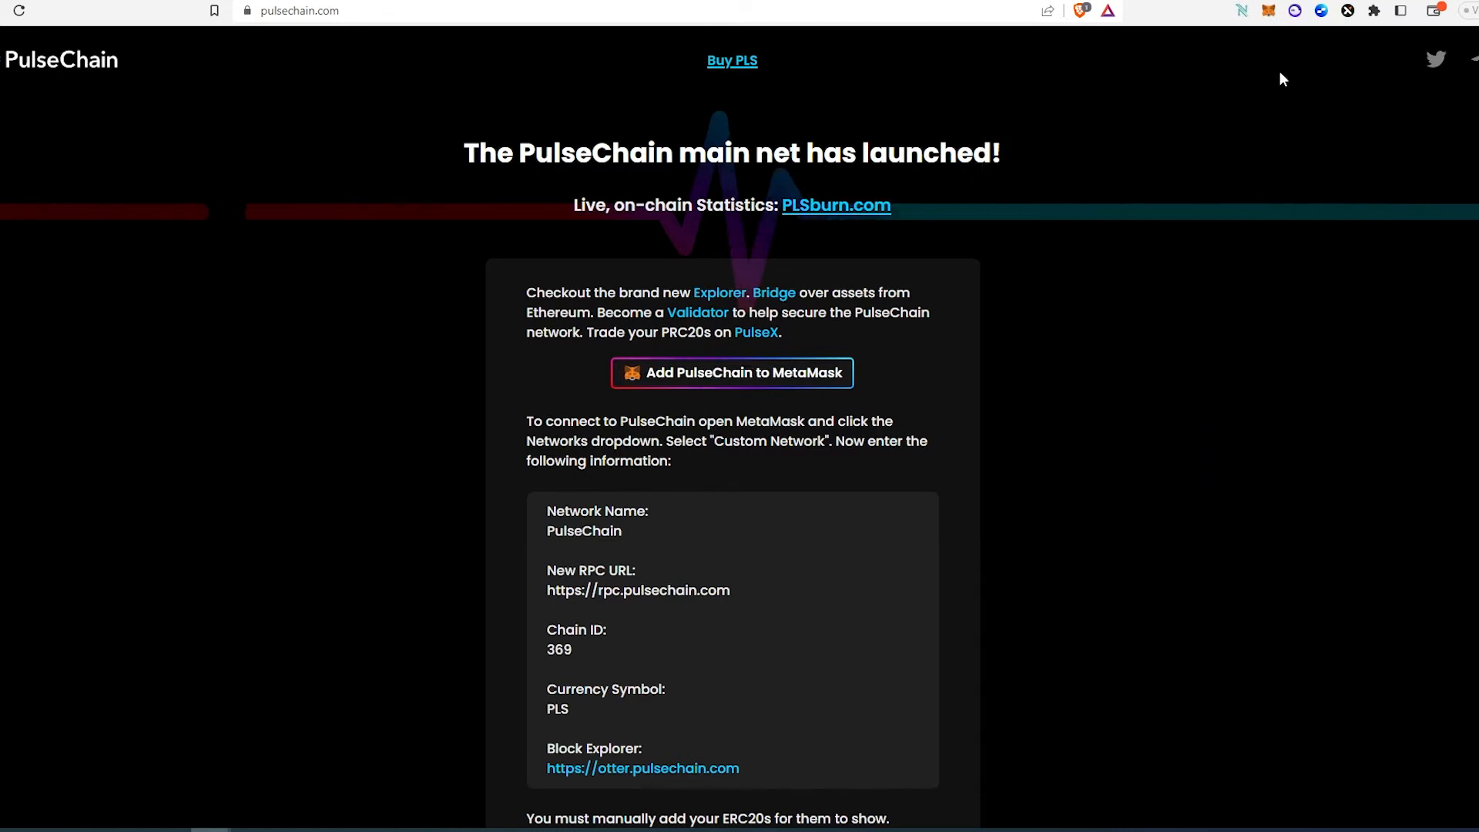
{"action": "mouse_move", "coordinate": [1268, 10]}
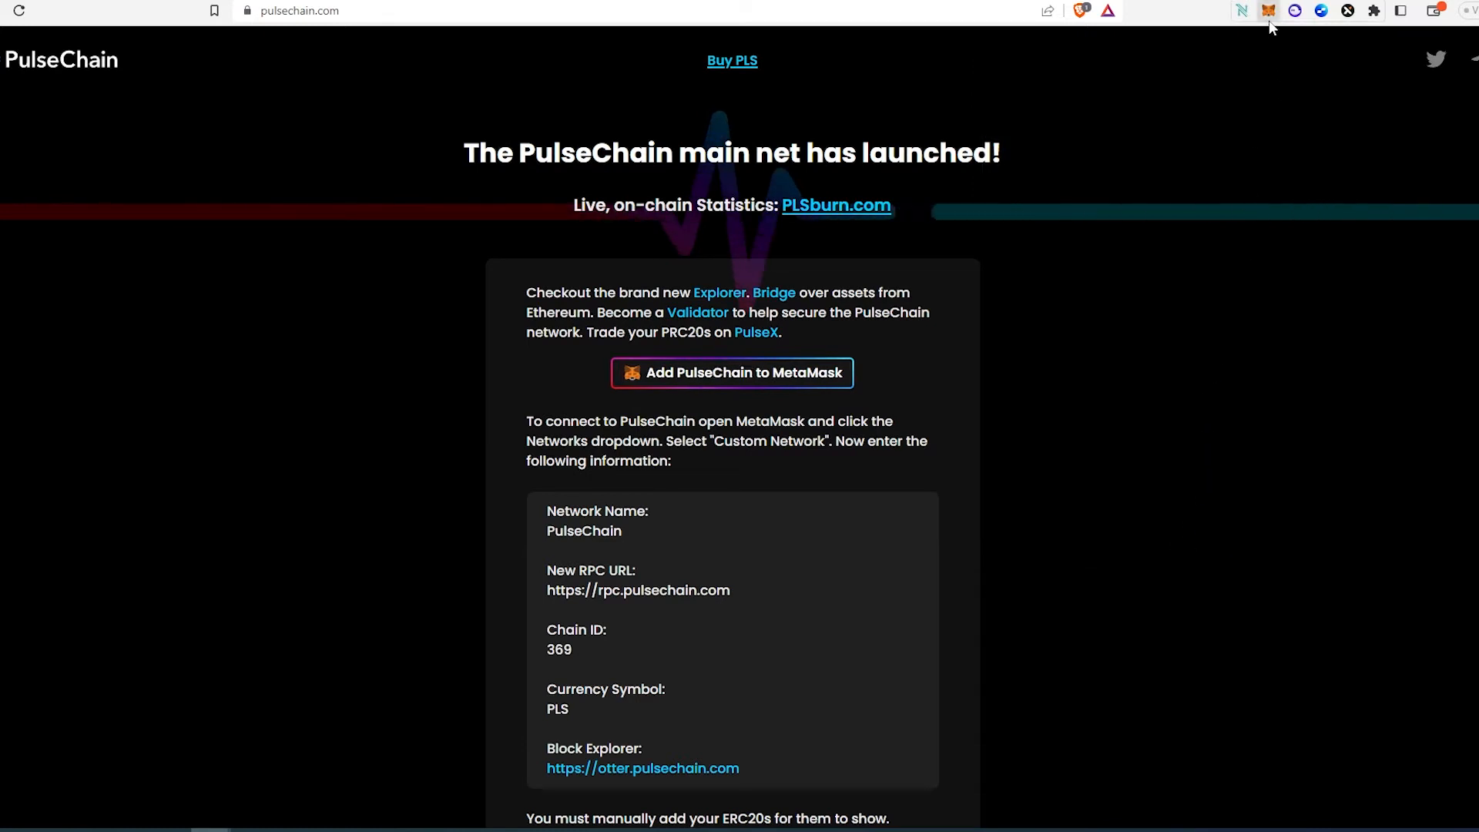
Confirm the wallet shows PulseChain as the active network with a 0 PLS balance.
{"action": "left_click", "coordinate": [1268, 11]}
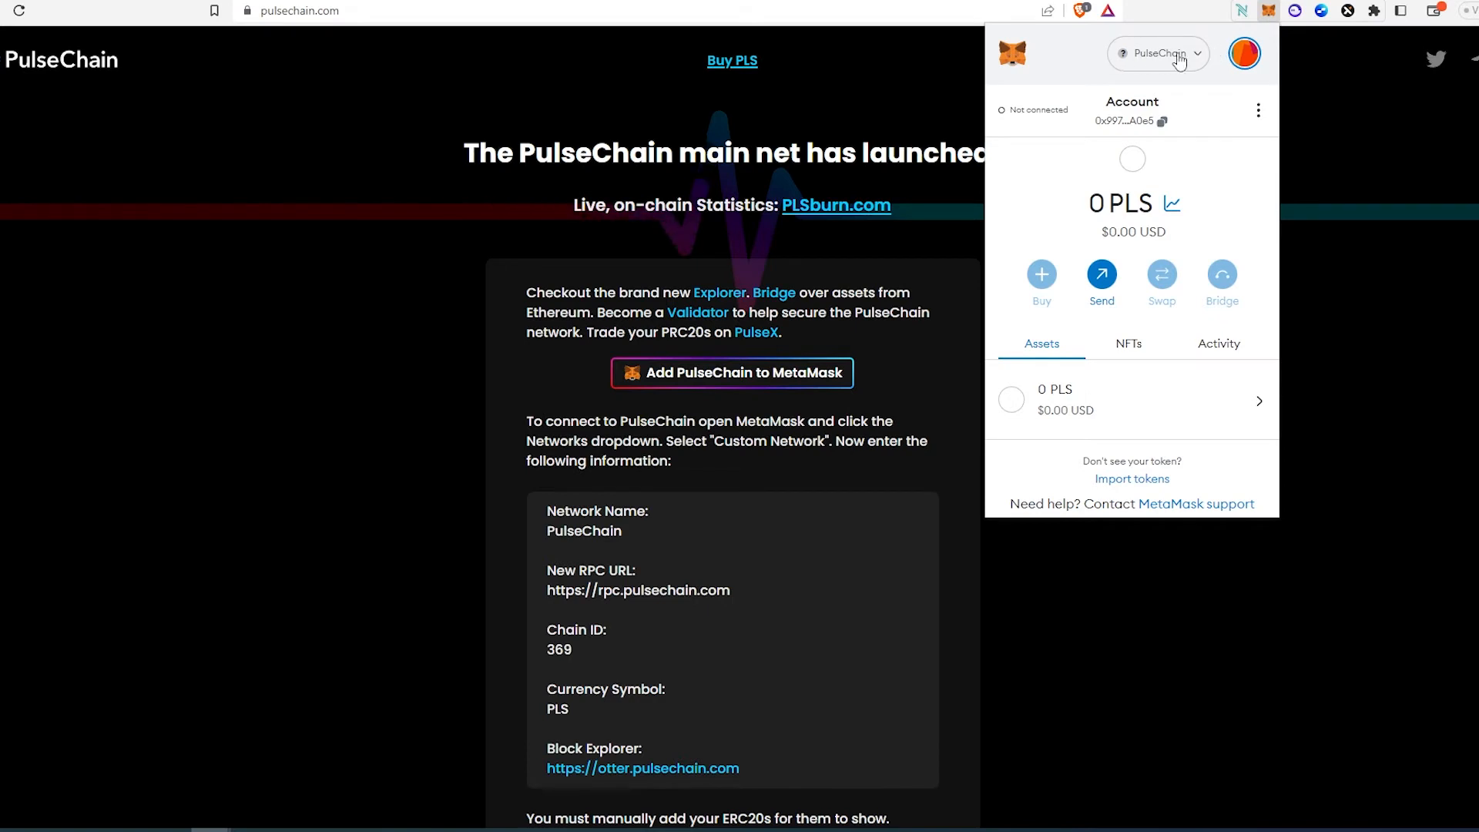
{"action": "mouse_move", "coordinate": [1109, 226]}
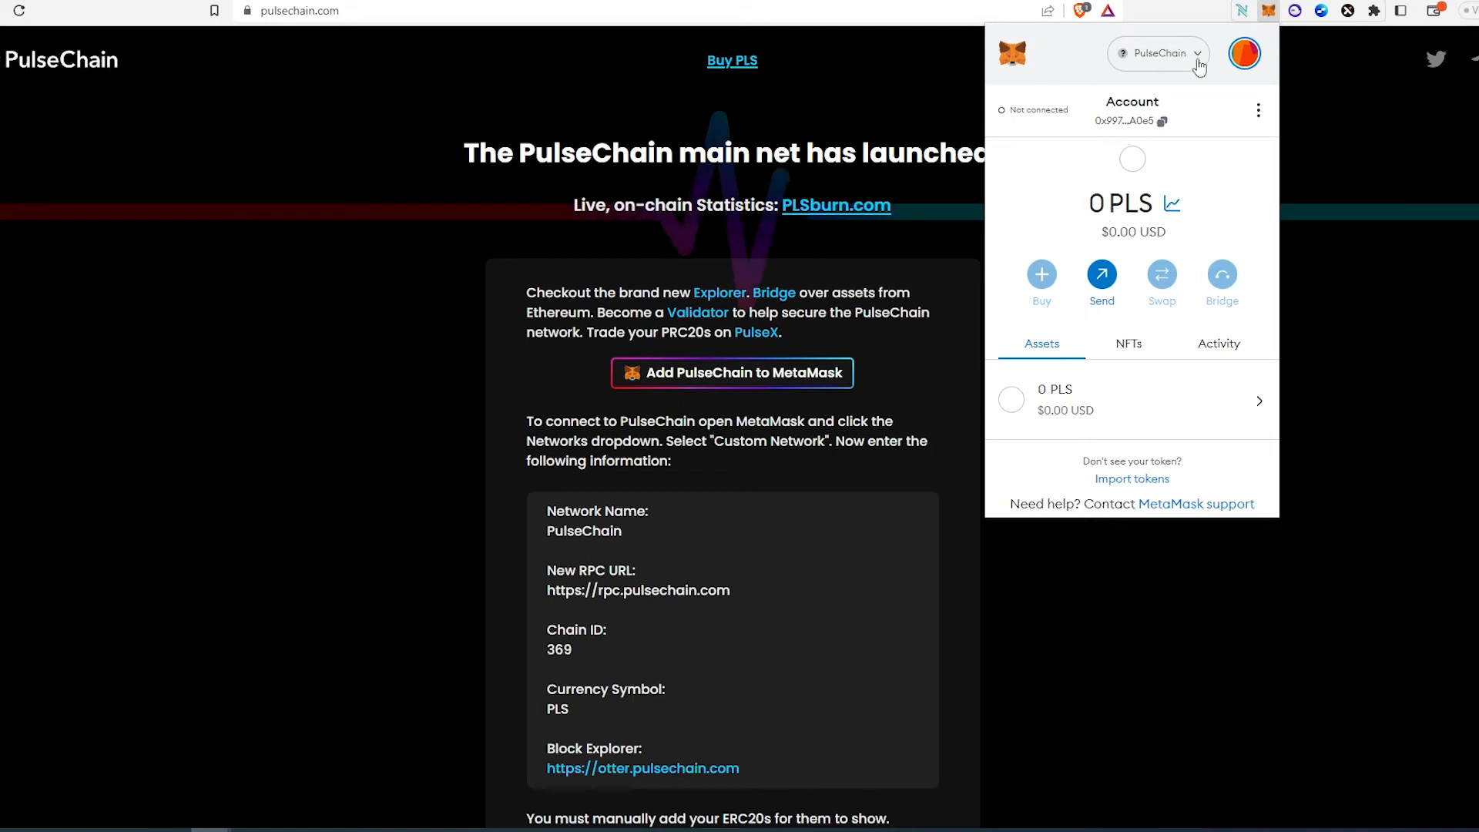
{"action": "left_click", "coordinate": [1159, 52]}
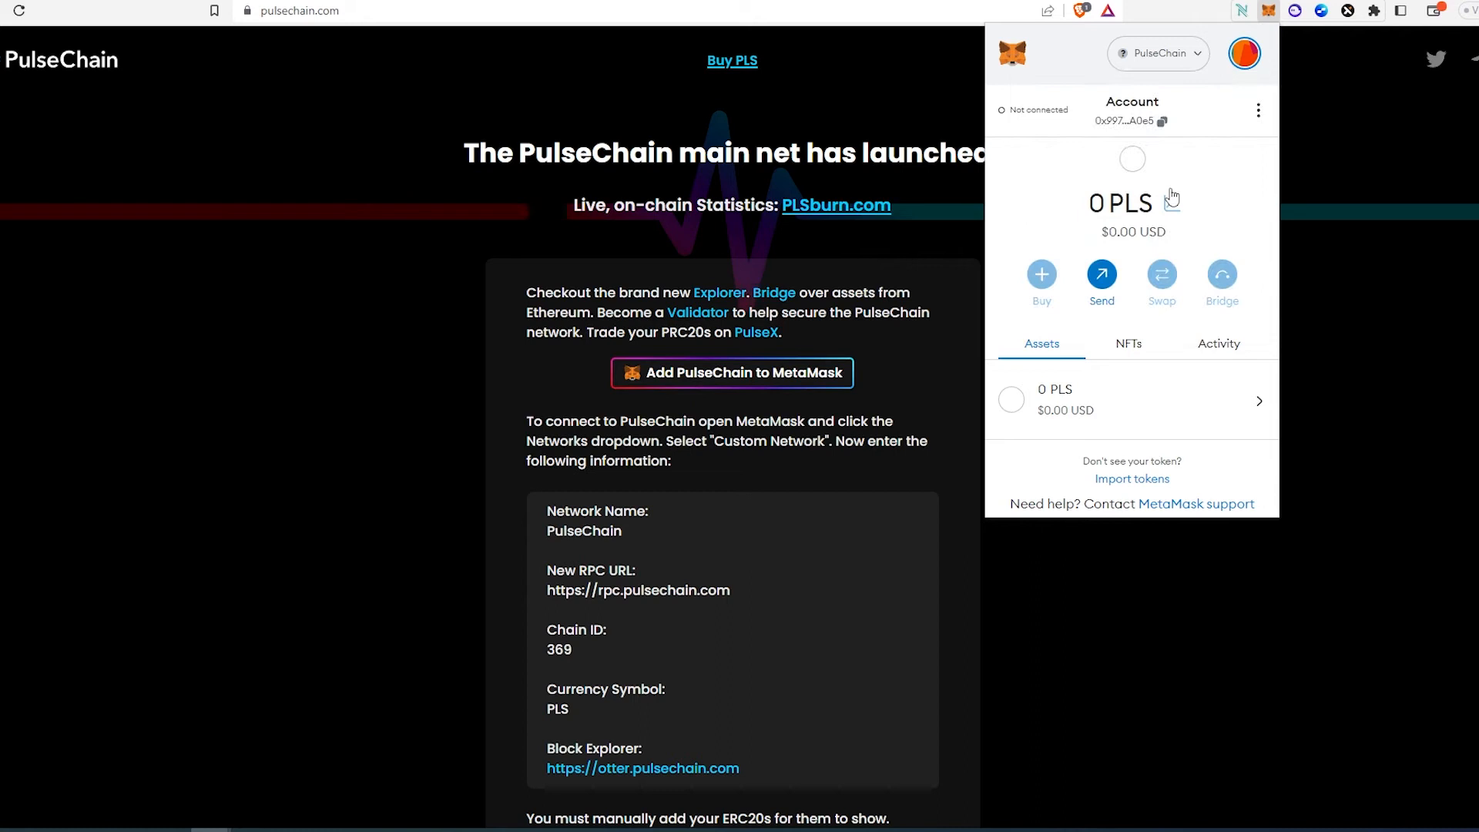
{"action": "mouse_move", "coordinate": [1175, 206]}
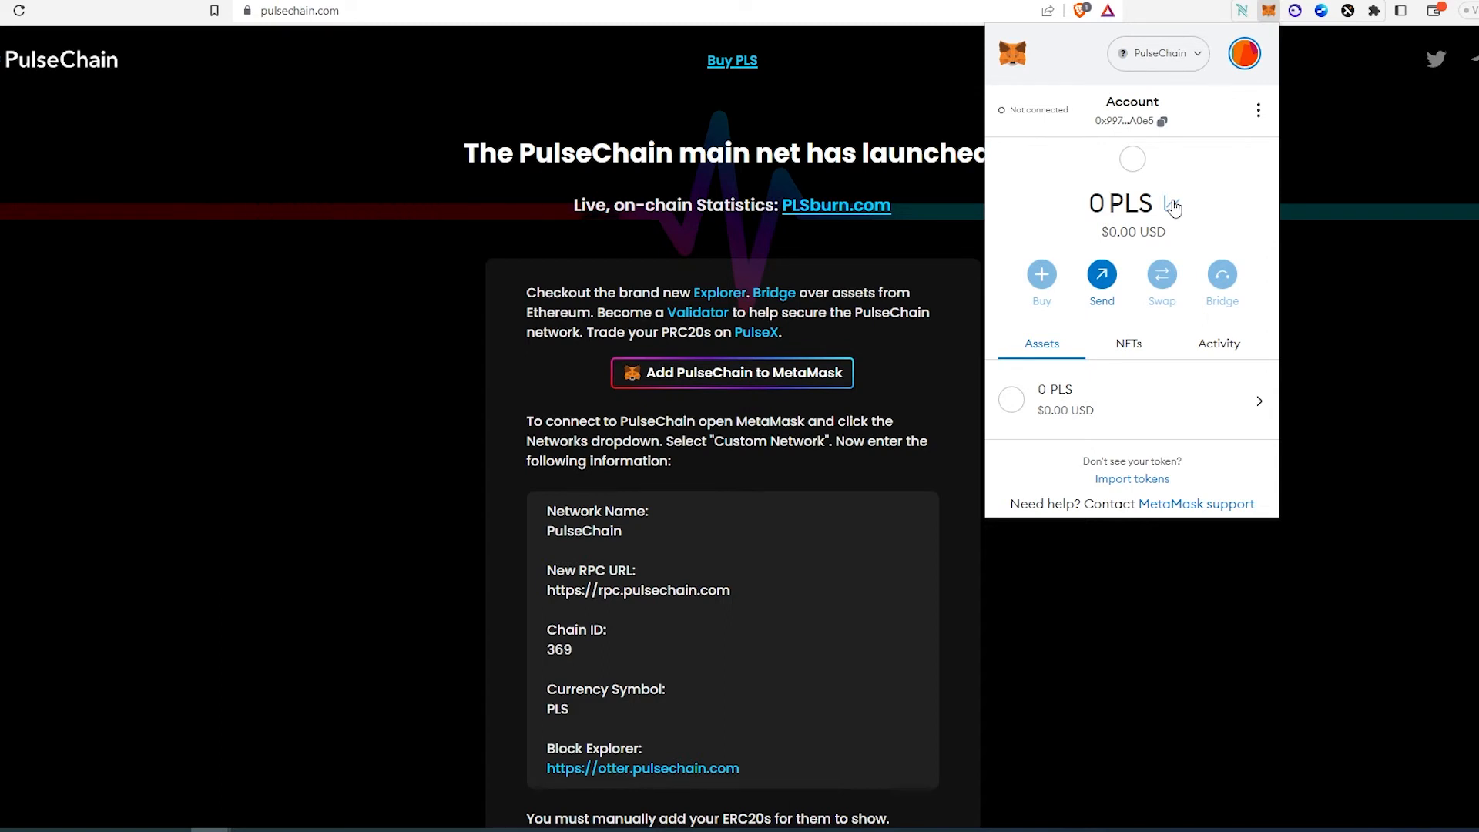
{"action": "mouse_move", "coordinate": [1139, 419]}
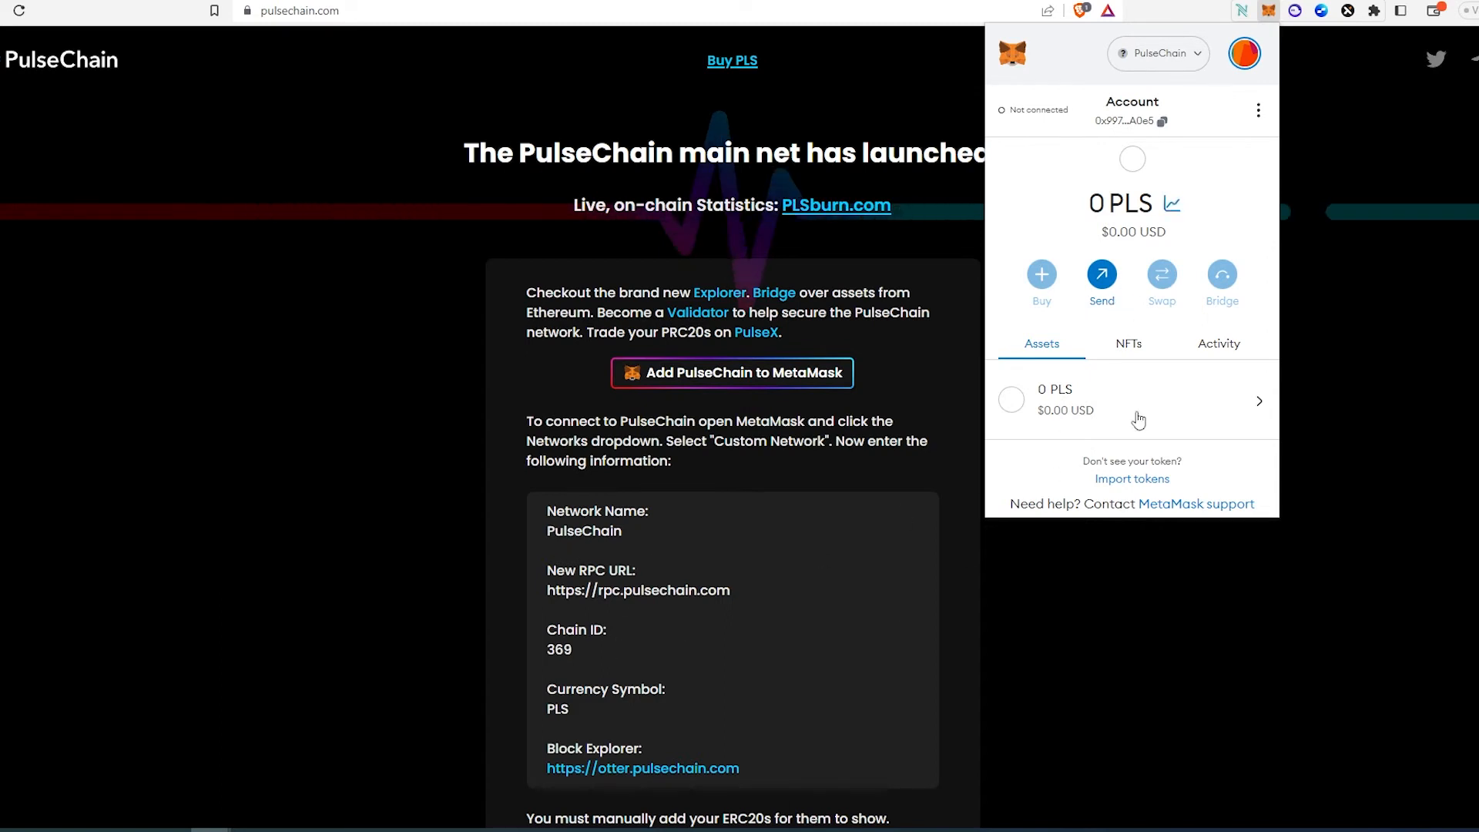
{"action": "mouse_move", "coordinate": [1211, 157]}
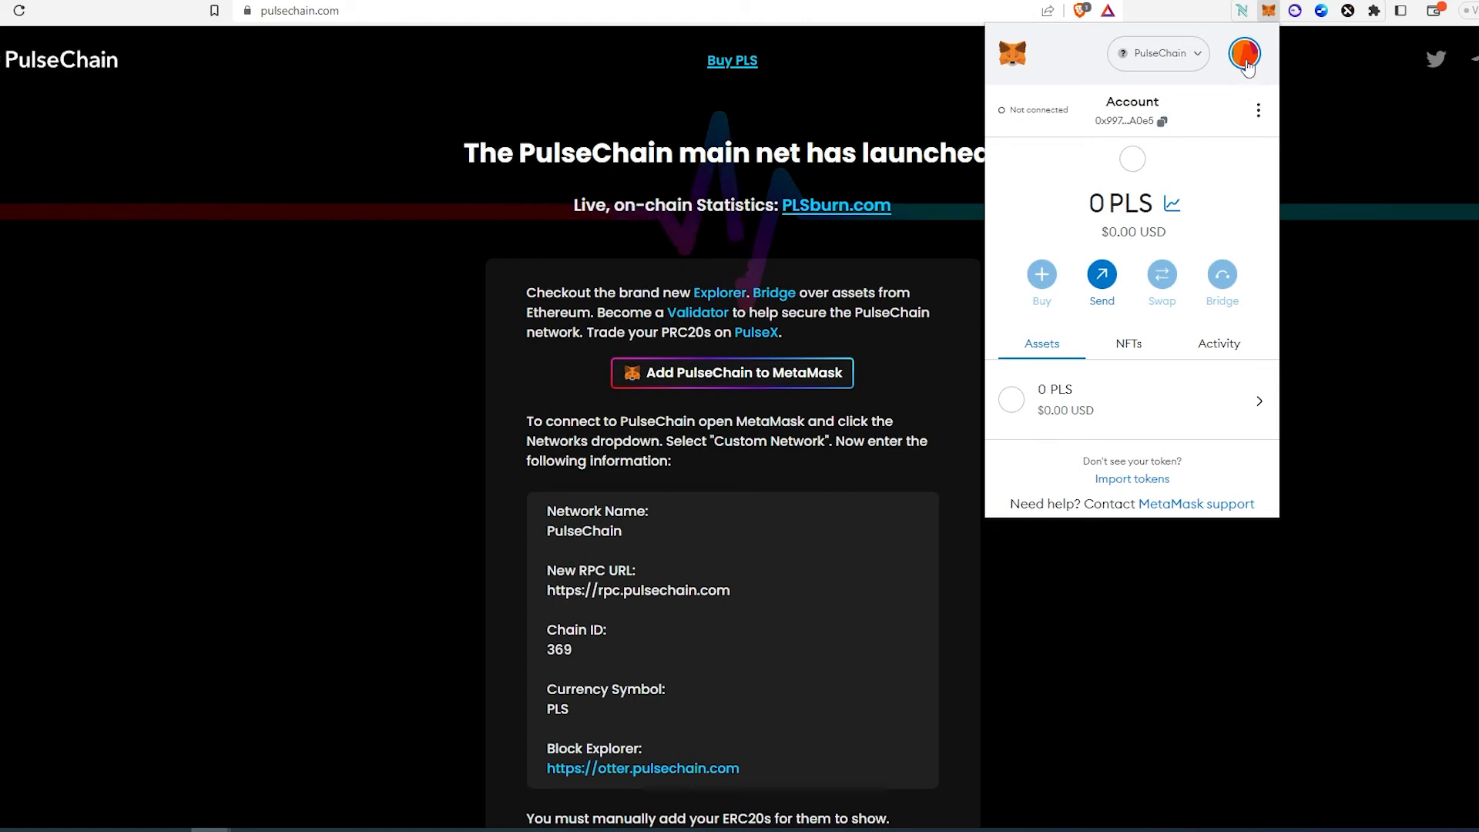
Reach the Add a network screen through the account menu, Settings and Networks.
{"action": "left_click", "coordinate": [1244, 52]}
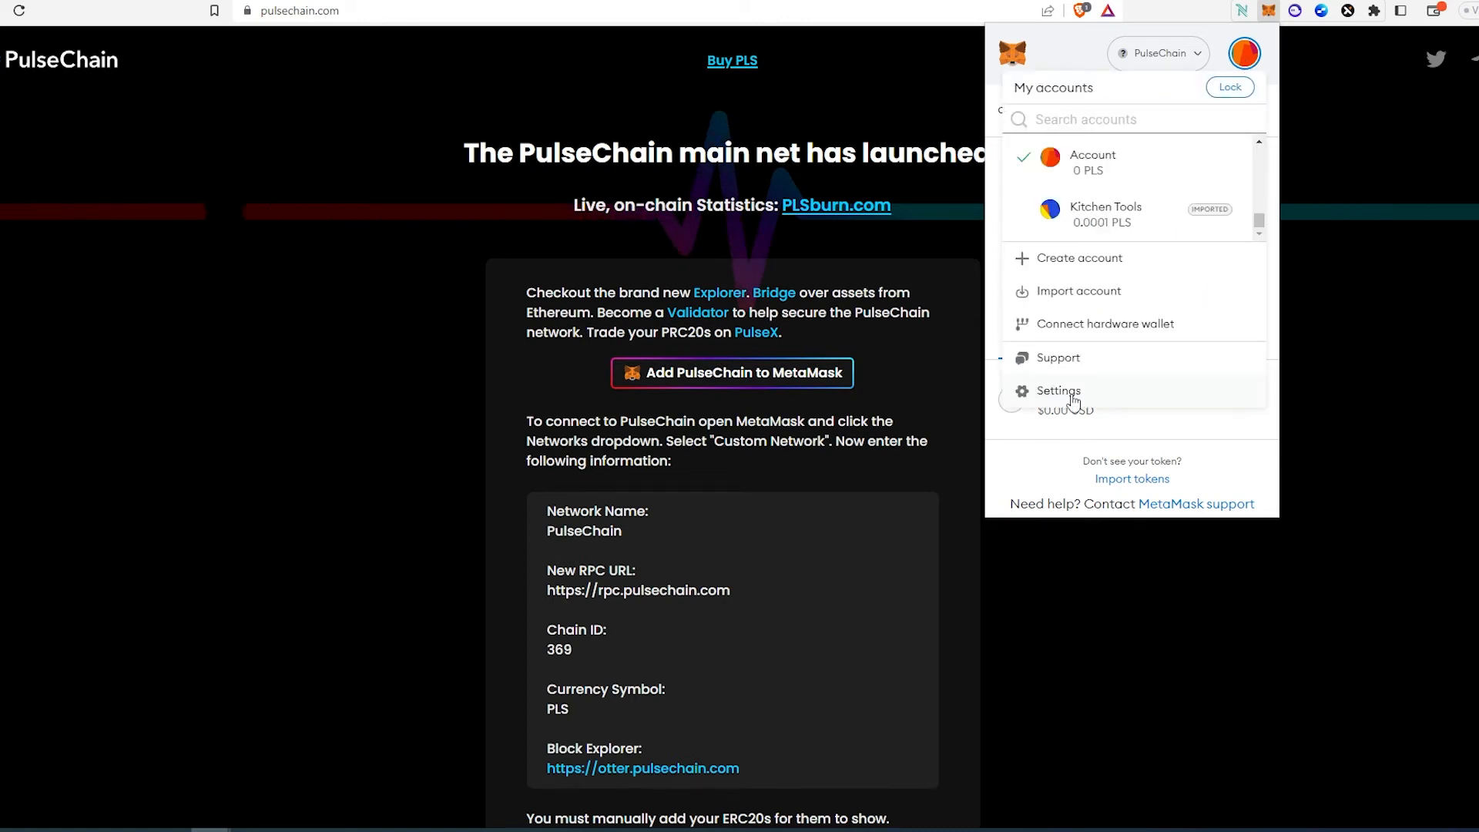
{"action": "left_click", "coordinate": [1059, 390]}
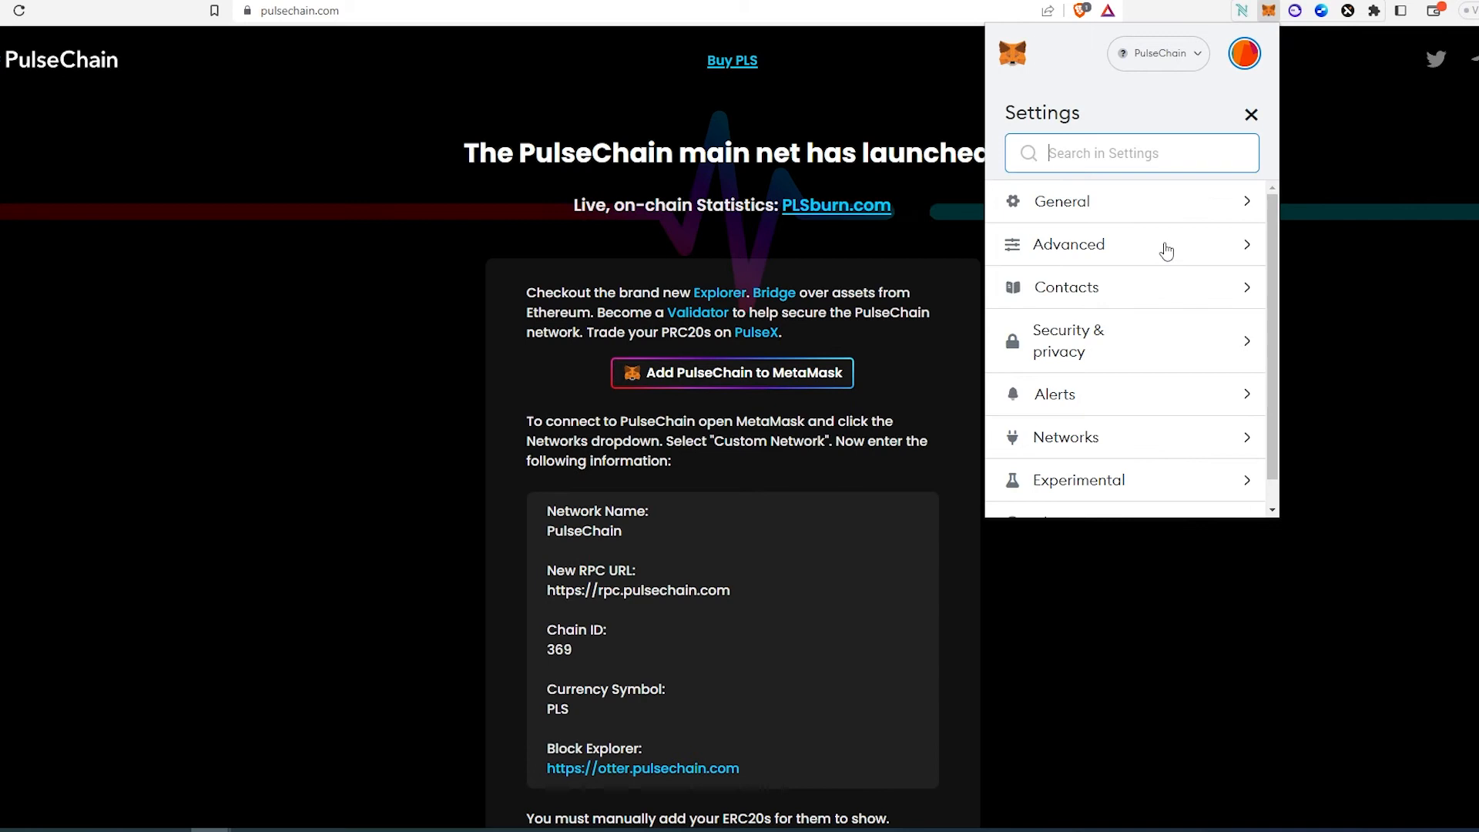
{"action": "left_click", "coordinate": [1065, 436]}
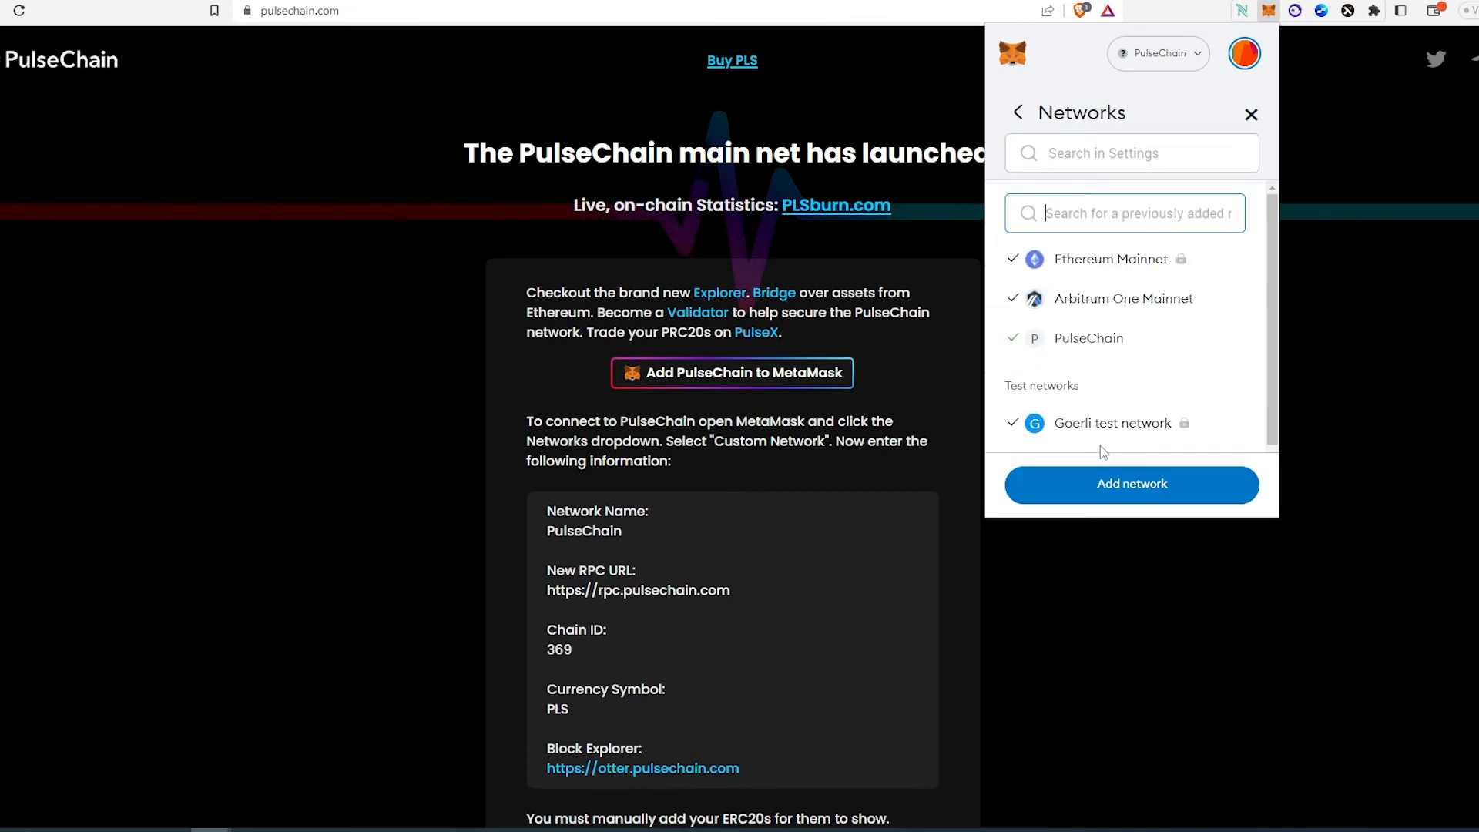
{"action": "mouse_move", "coordinate": [1170, 339]}
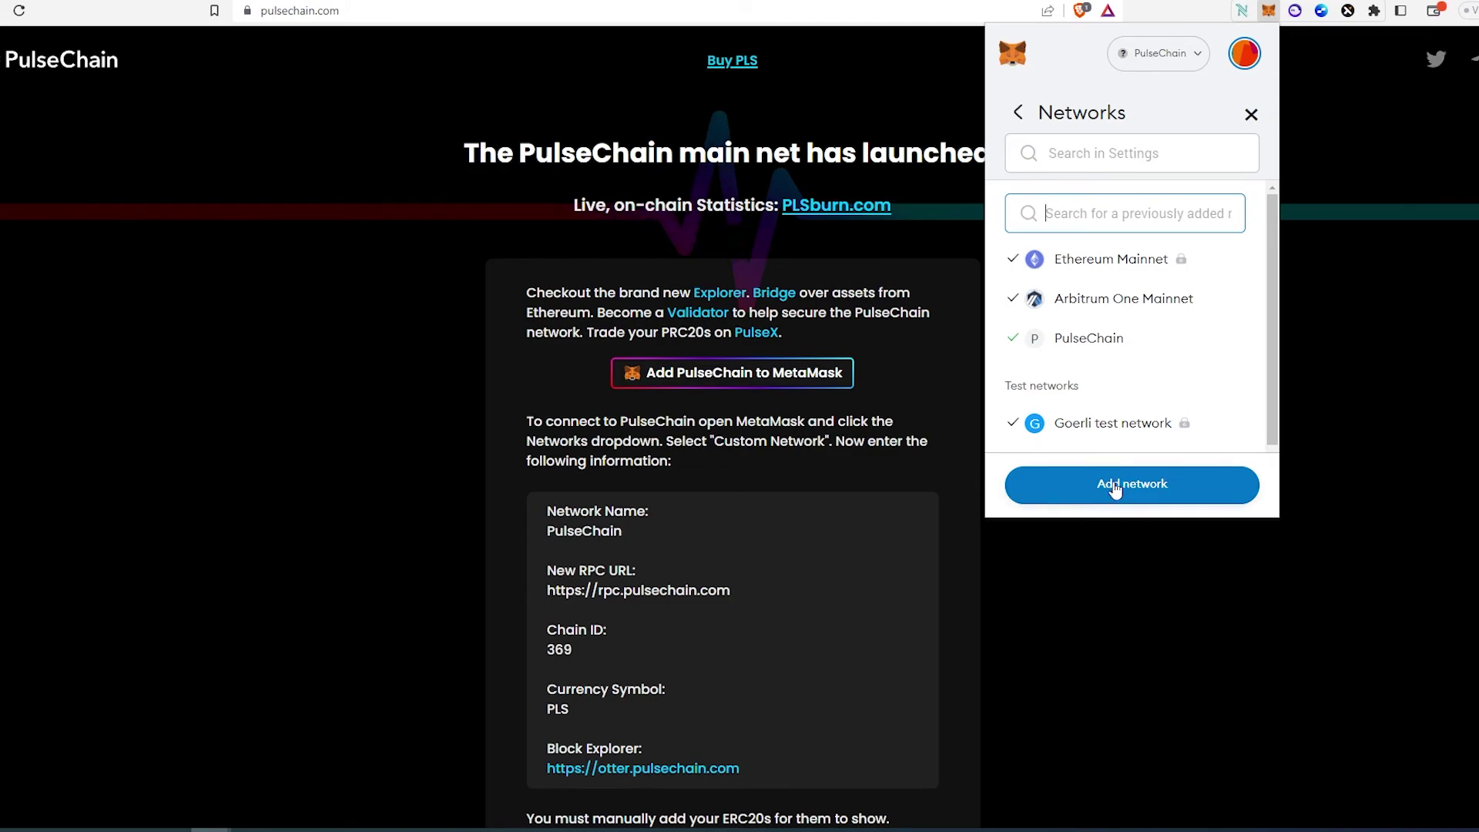
{"action": "left_click", "coordinate": [1131, 484]}
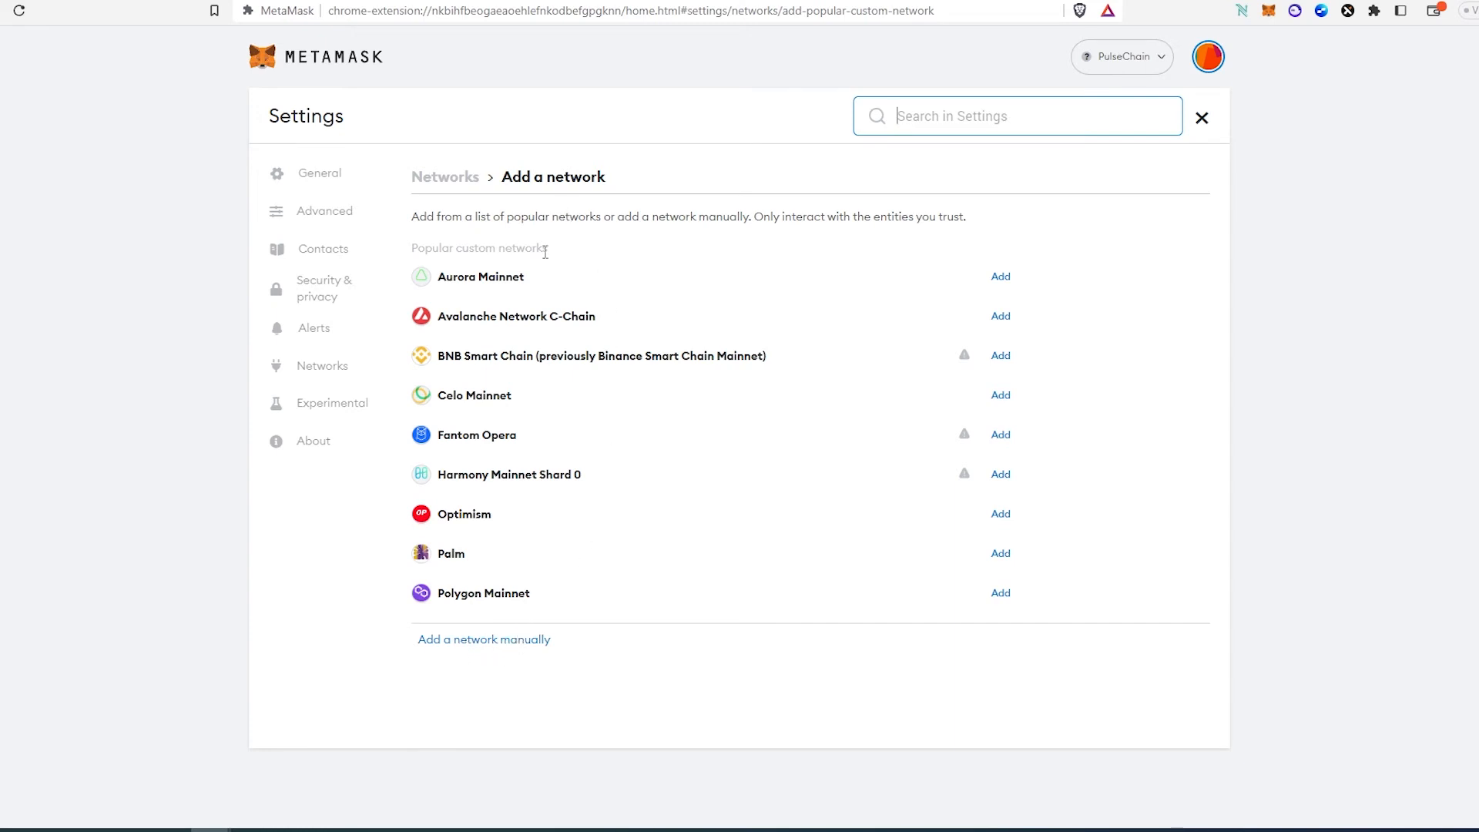
{"action": "mouse_move", "coordinate": [997, 174]}
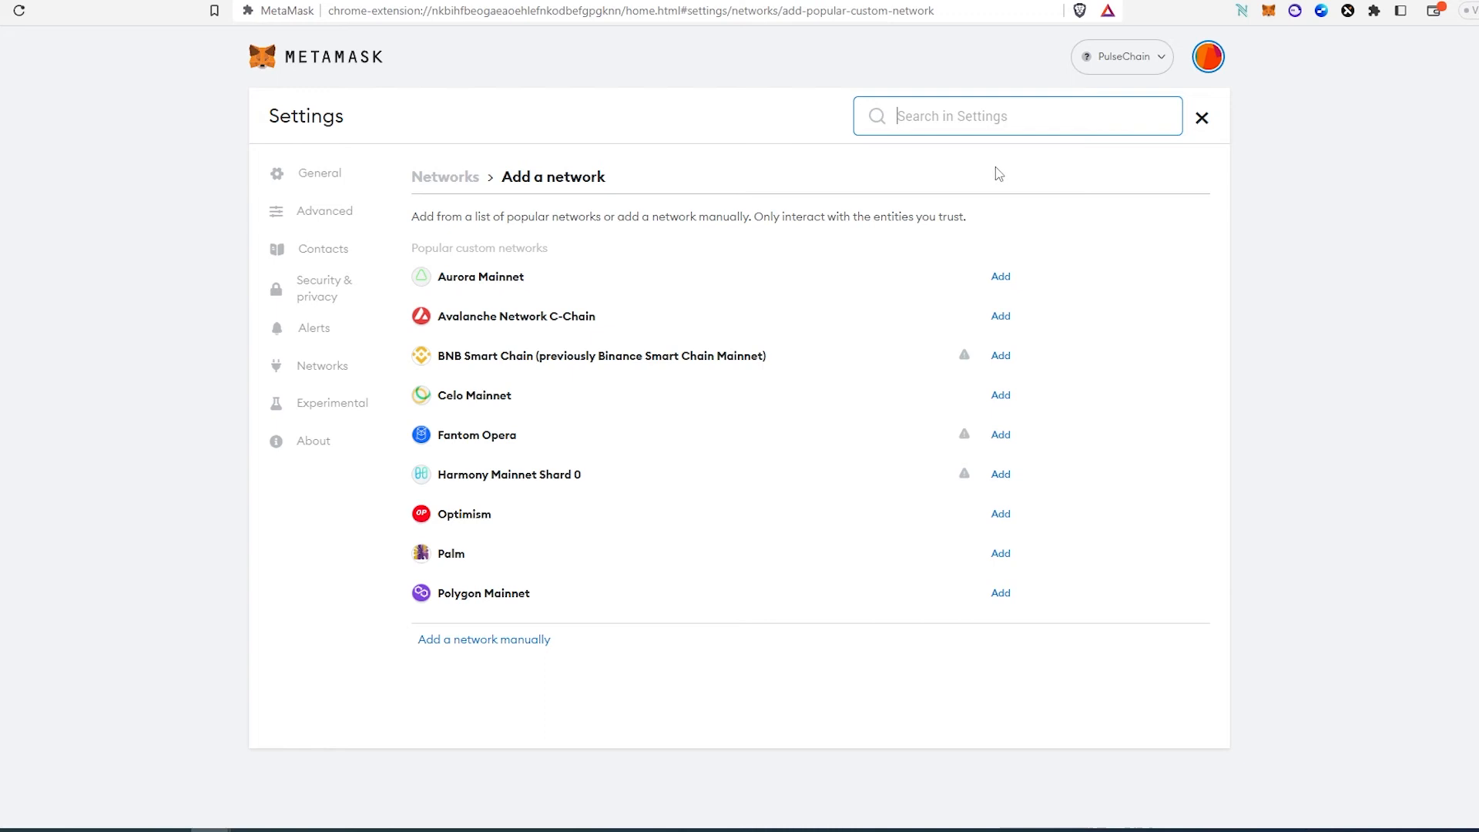
{"action": "mouse_move", "coordinate": [522, 561]}
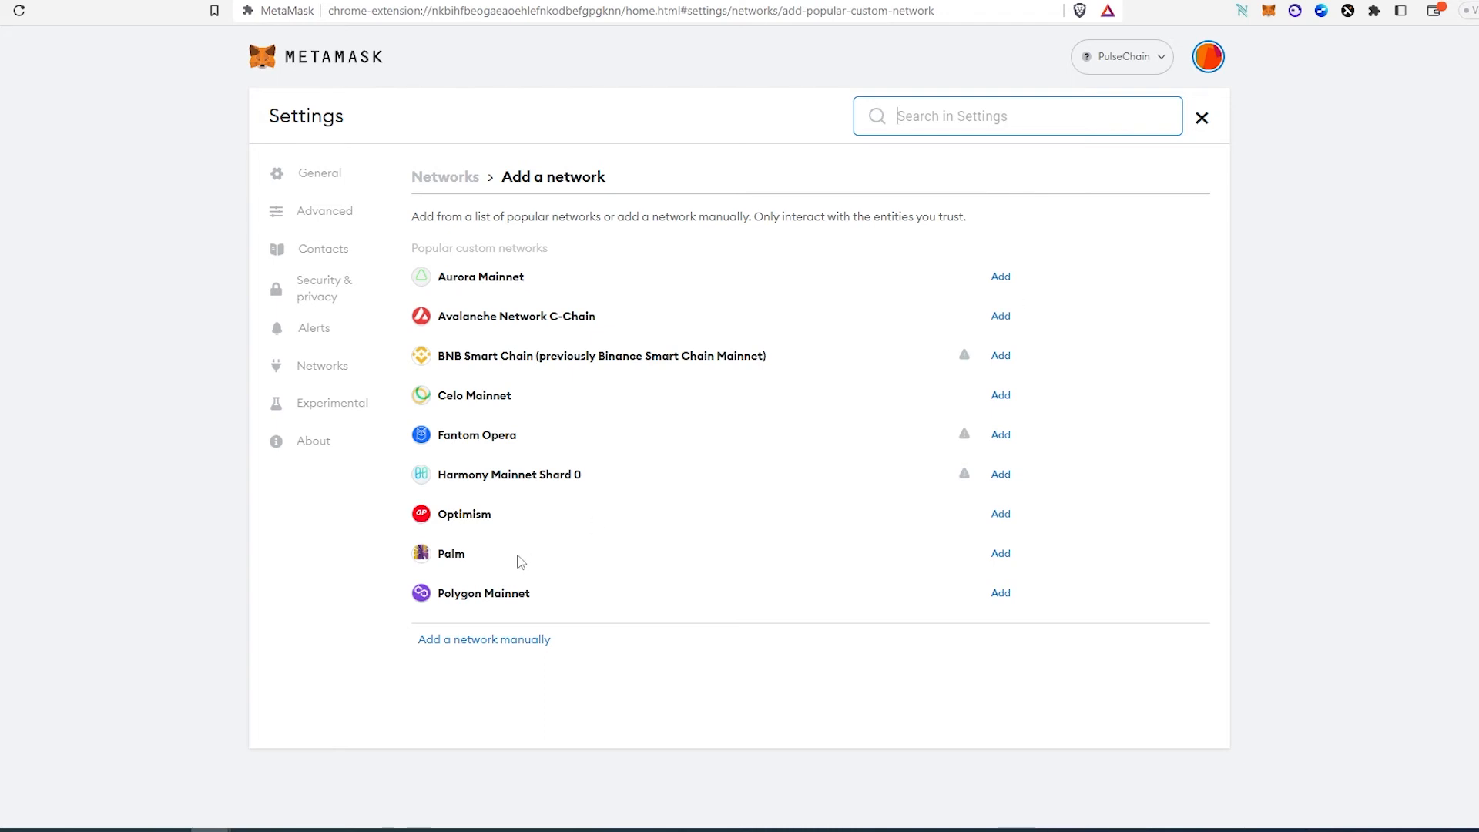
{"action": "mouse_move", "coordinate": [430, 669]}
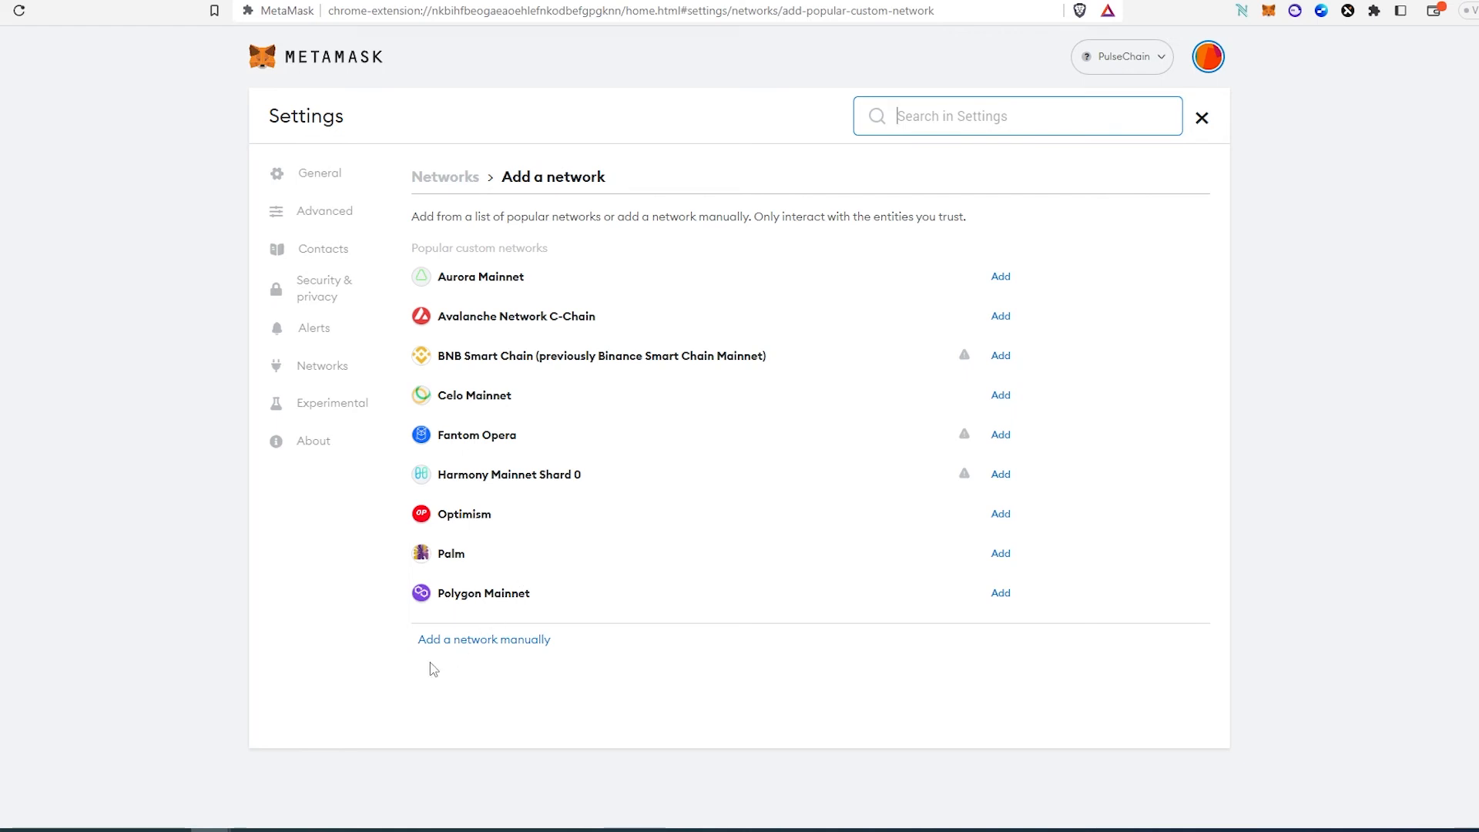
{"action": "mouse_move", "coordinate": [456, 654]}
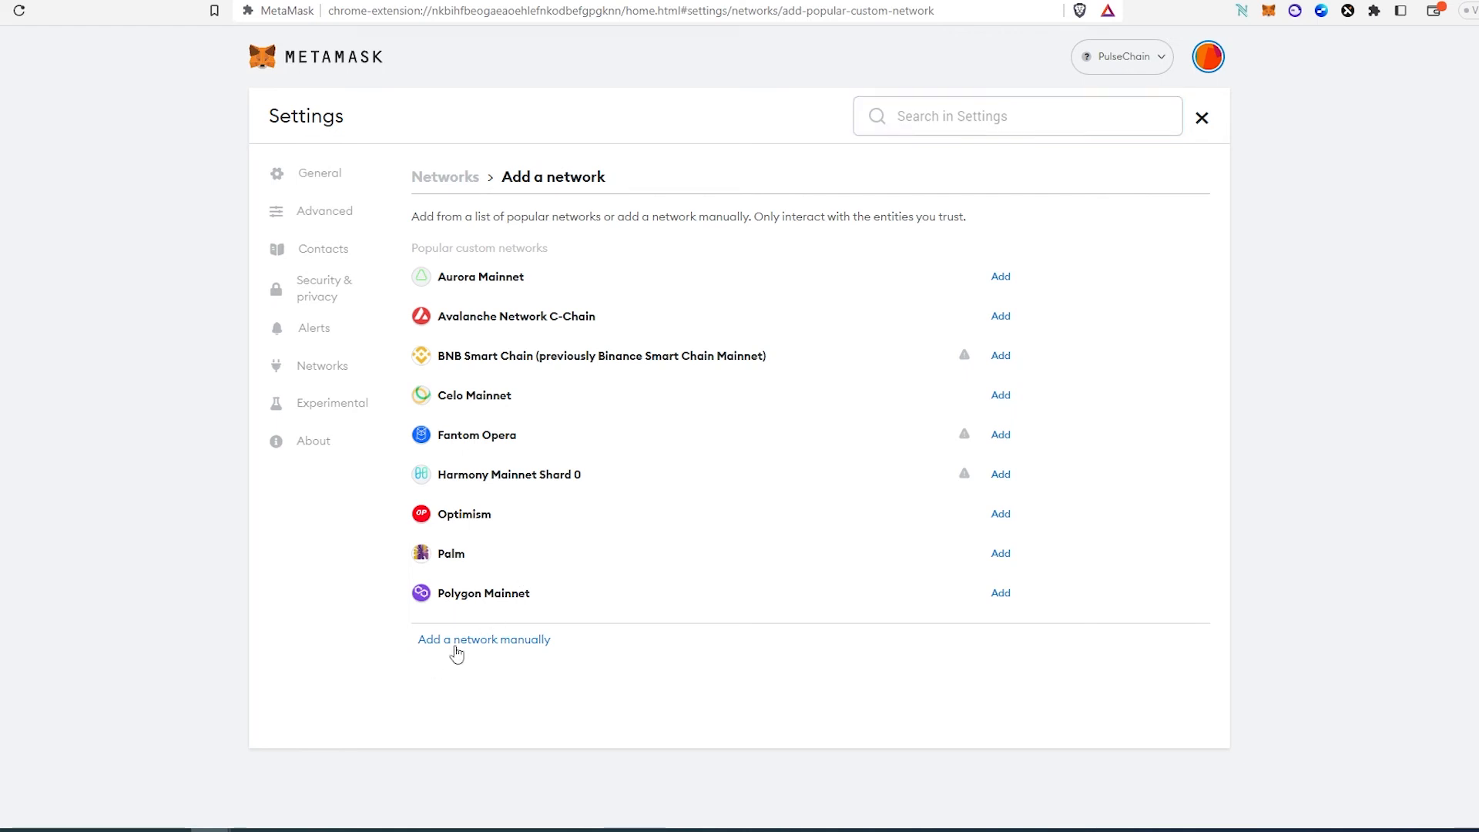
Choose 'Add a network manually' to show the blank custom network form.
{"action": "left_click", "coordinate": [482, 638]}
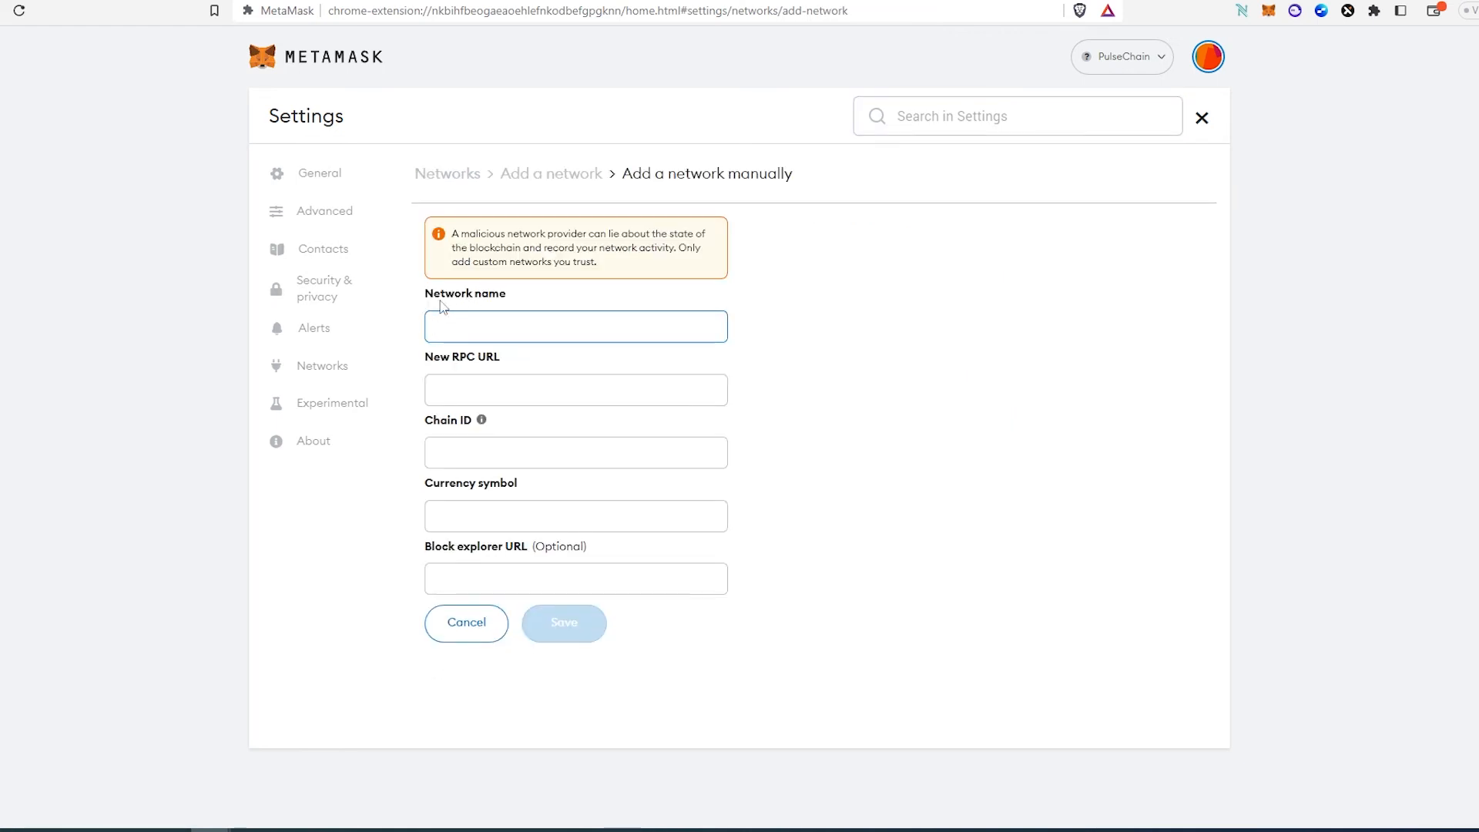
{"action": "left_click", "coordinate": [575, 327]}
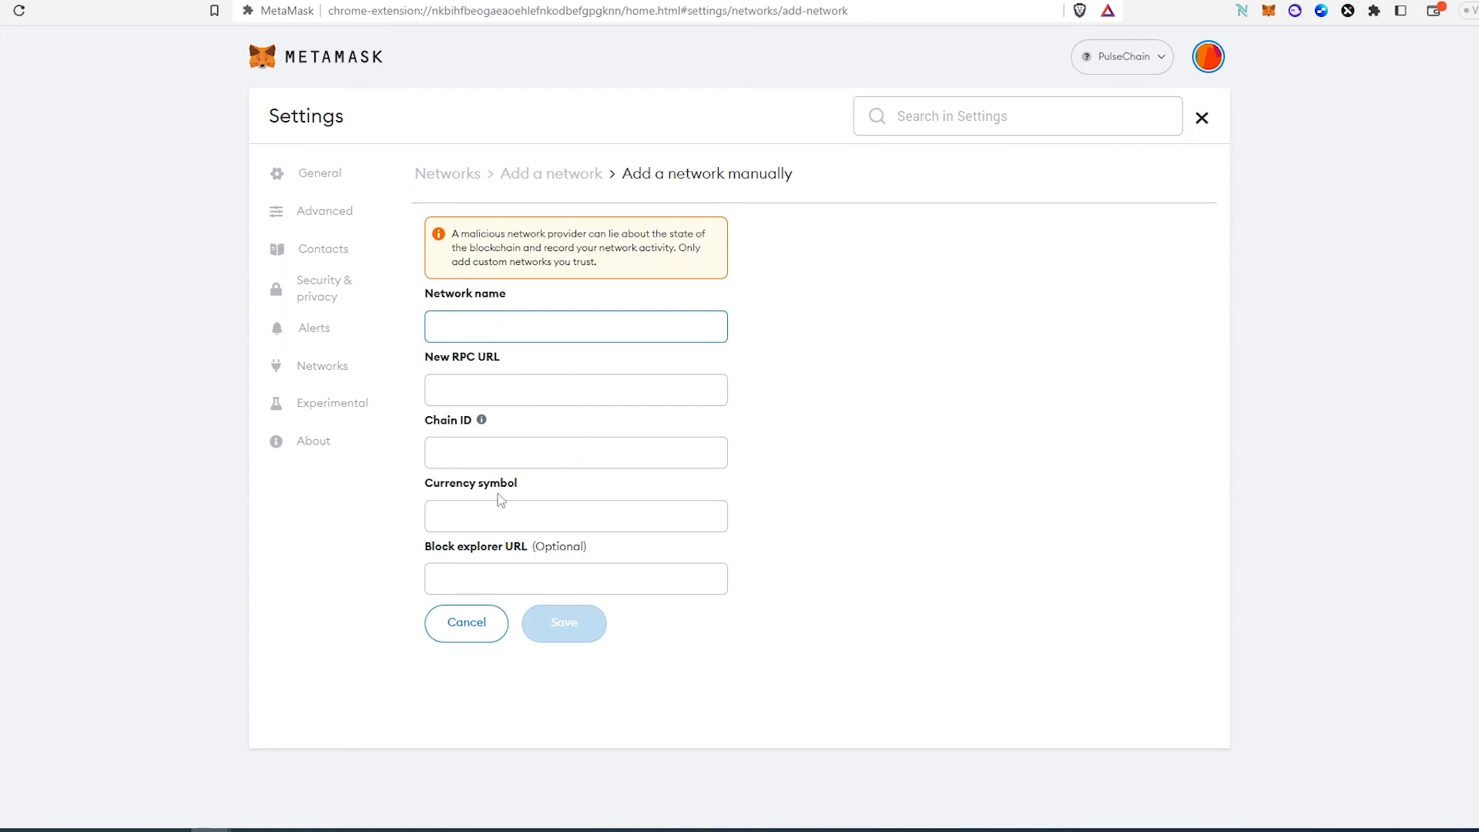
{"action": "mouse_move", "coordinate": [578, 556]}
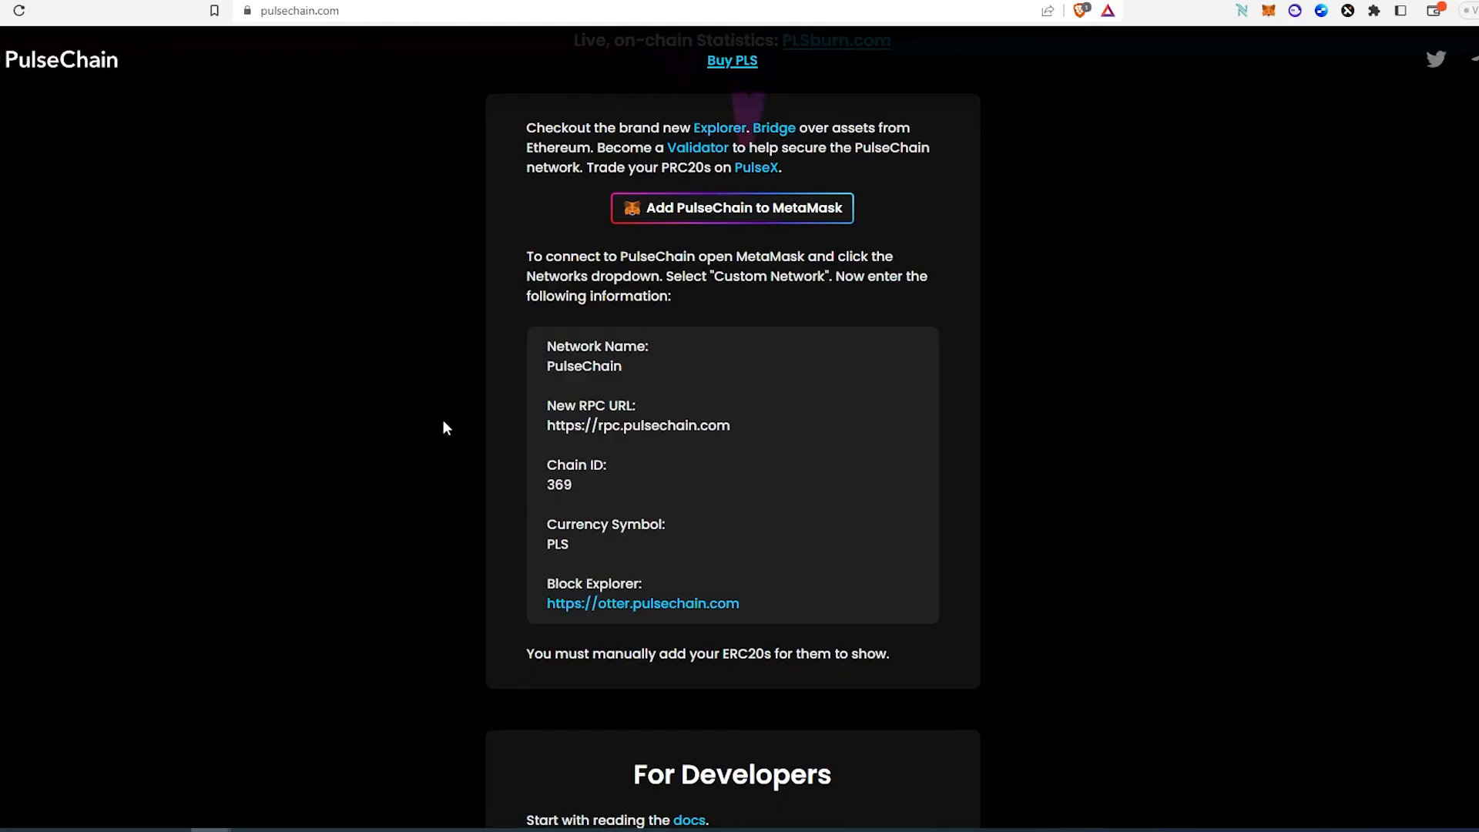
{"action": "mouse_move", "coordinate": [699, 582]}
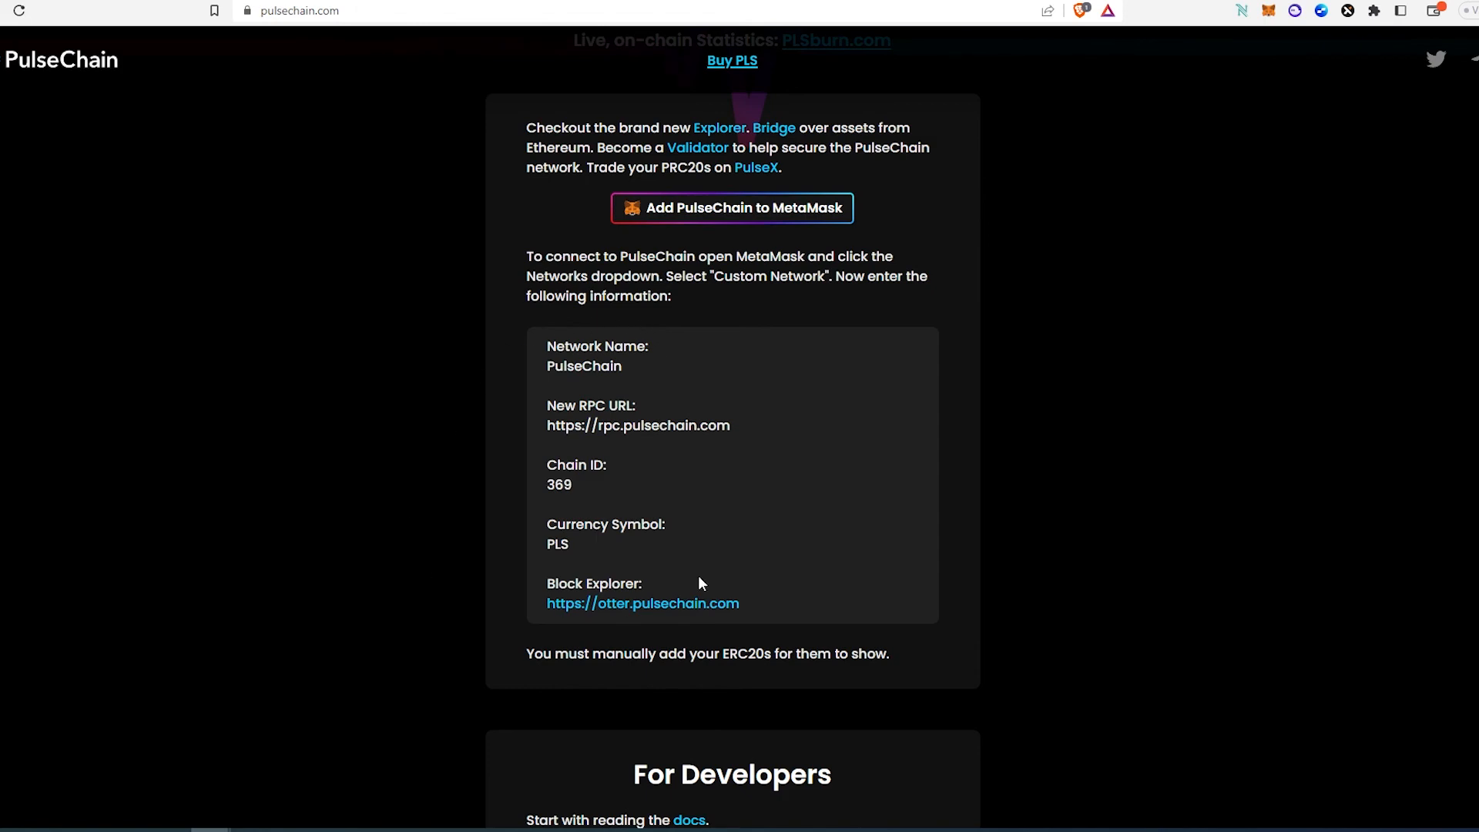
{"action": "mouse_move", "coordinate": [610, 367]}
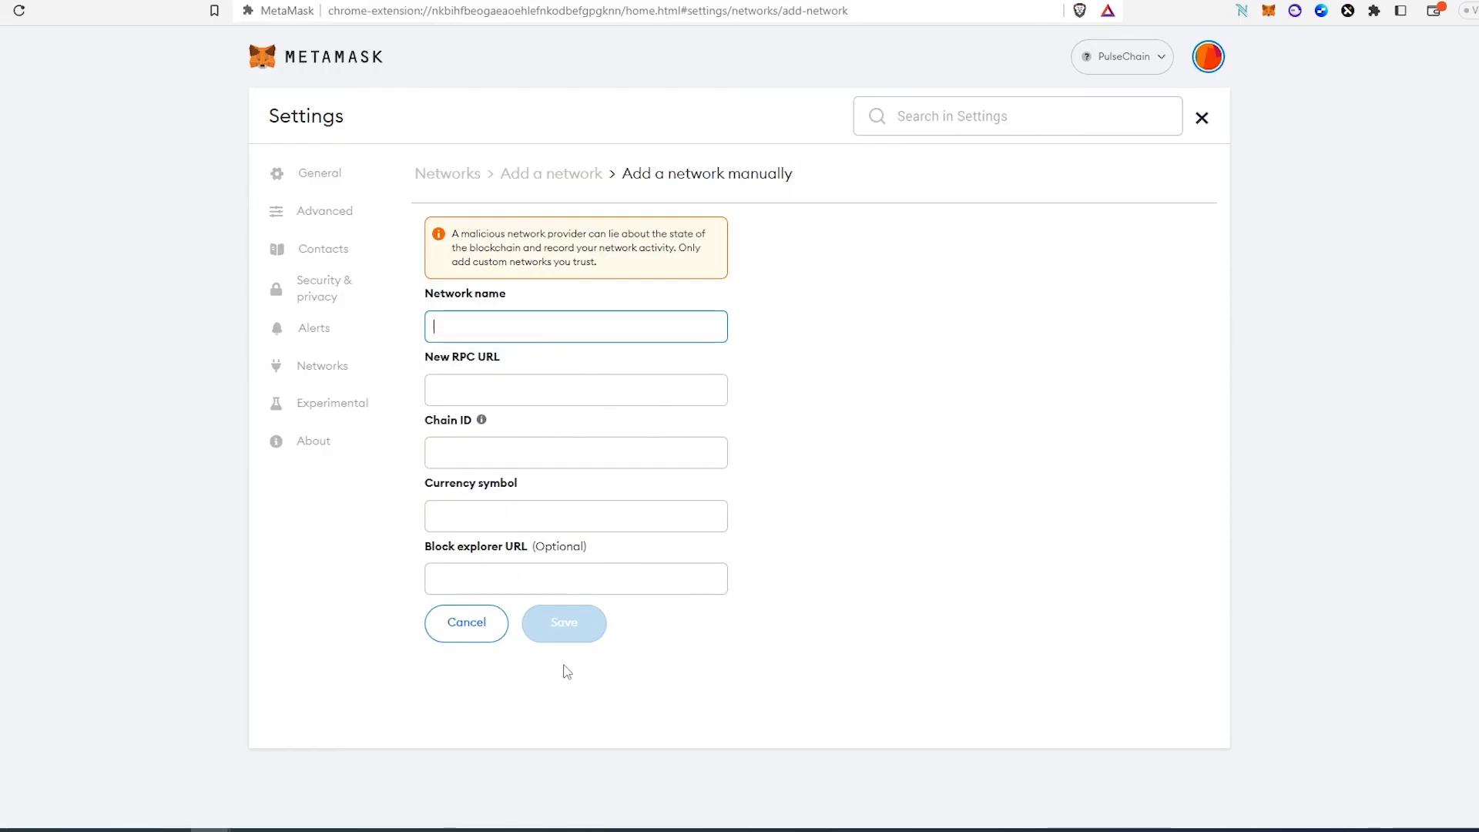
{"action": "mouse_move", "coordinate": [1113, 90]}
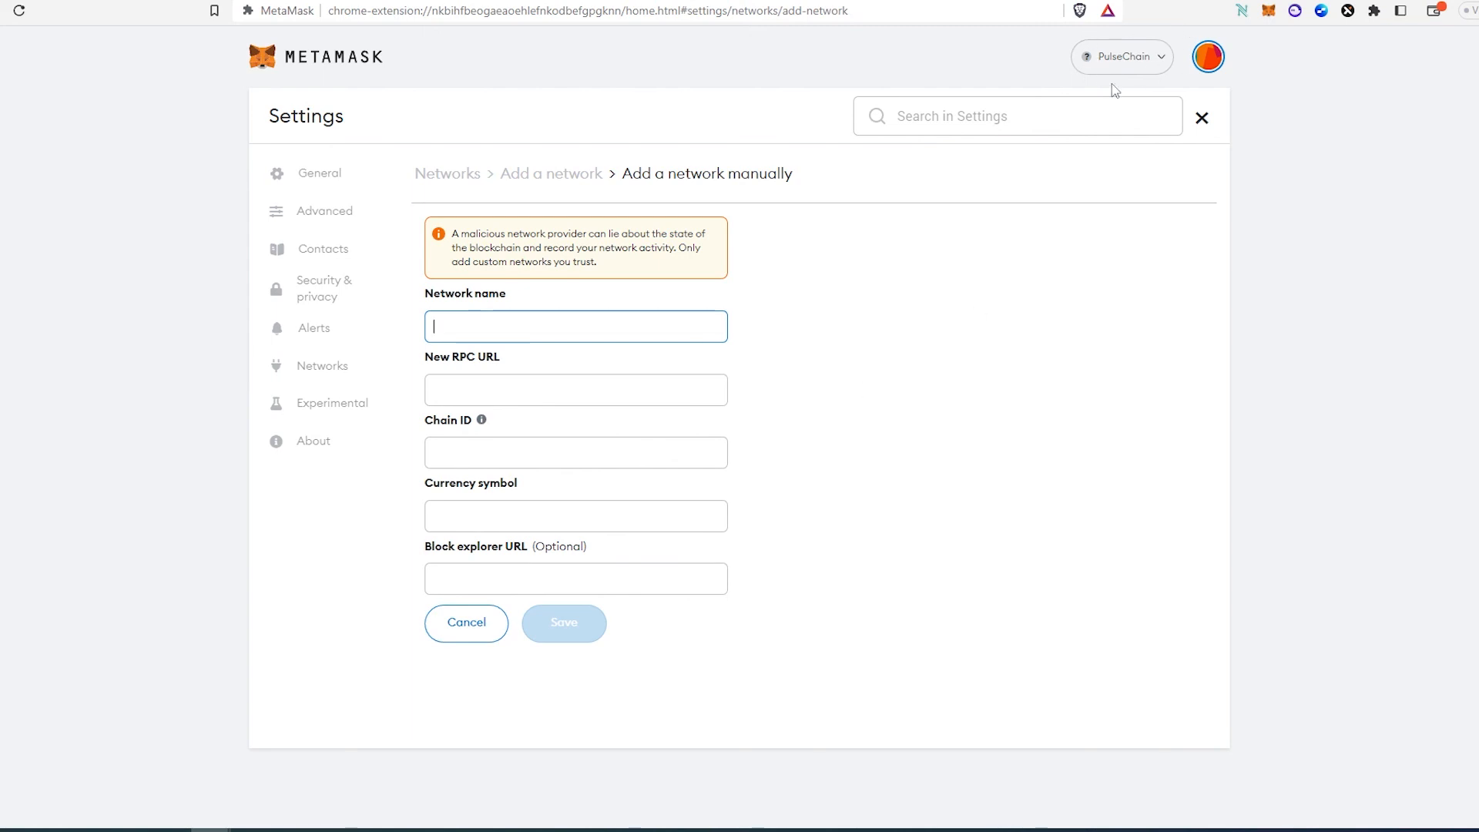
{"action": "mouse_move", "coordinate": [838, 332]}
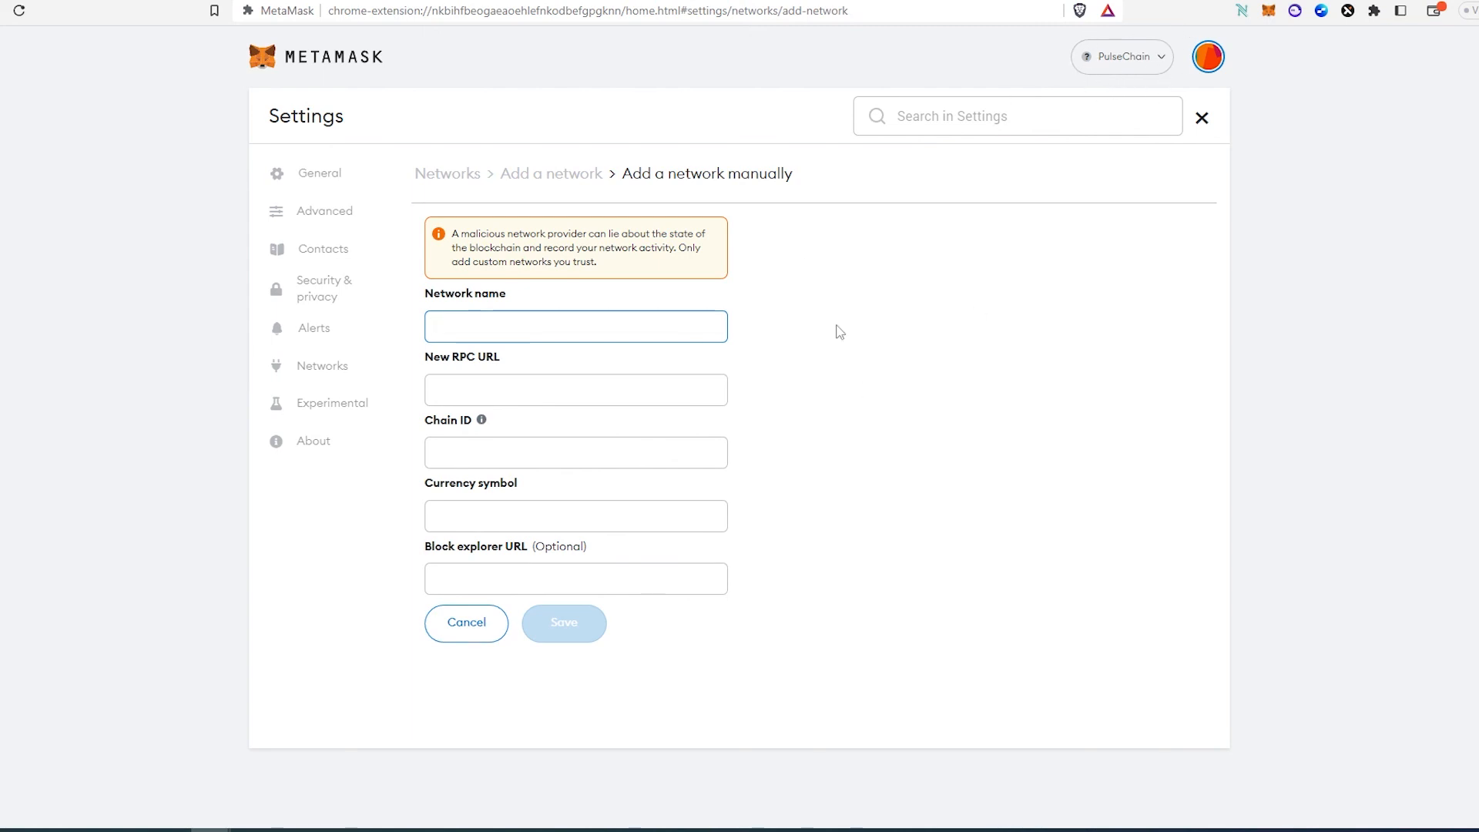
{"action": "left_click", "coordinate": [575, 327]}
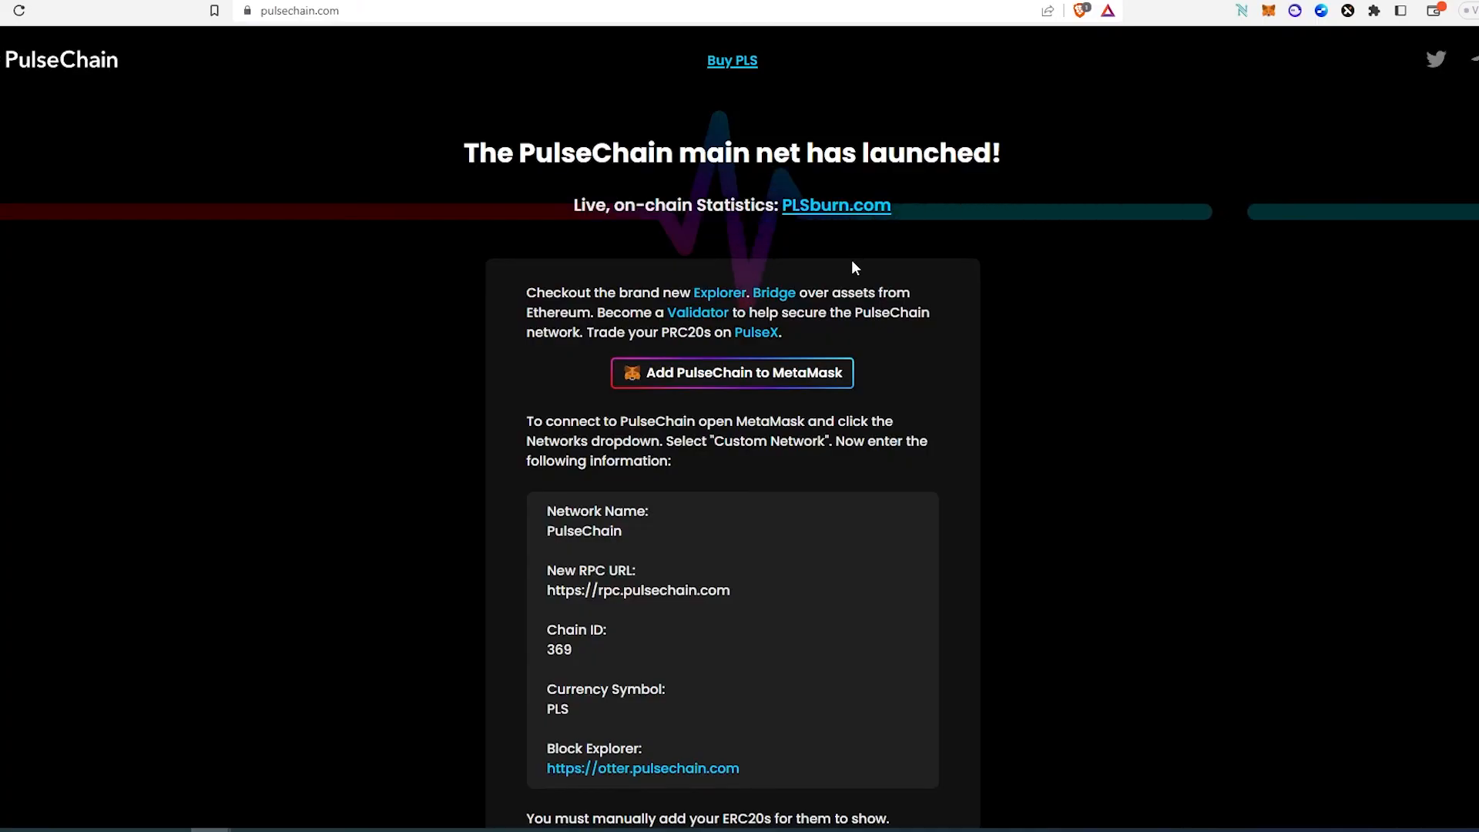
{"action": "mouse_move", "coordinate": [552, 518]}
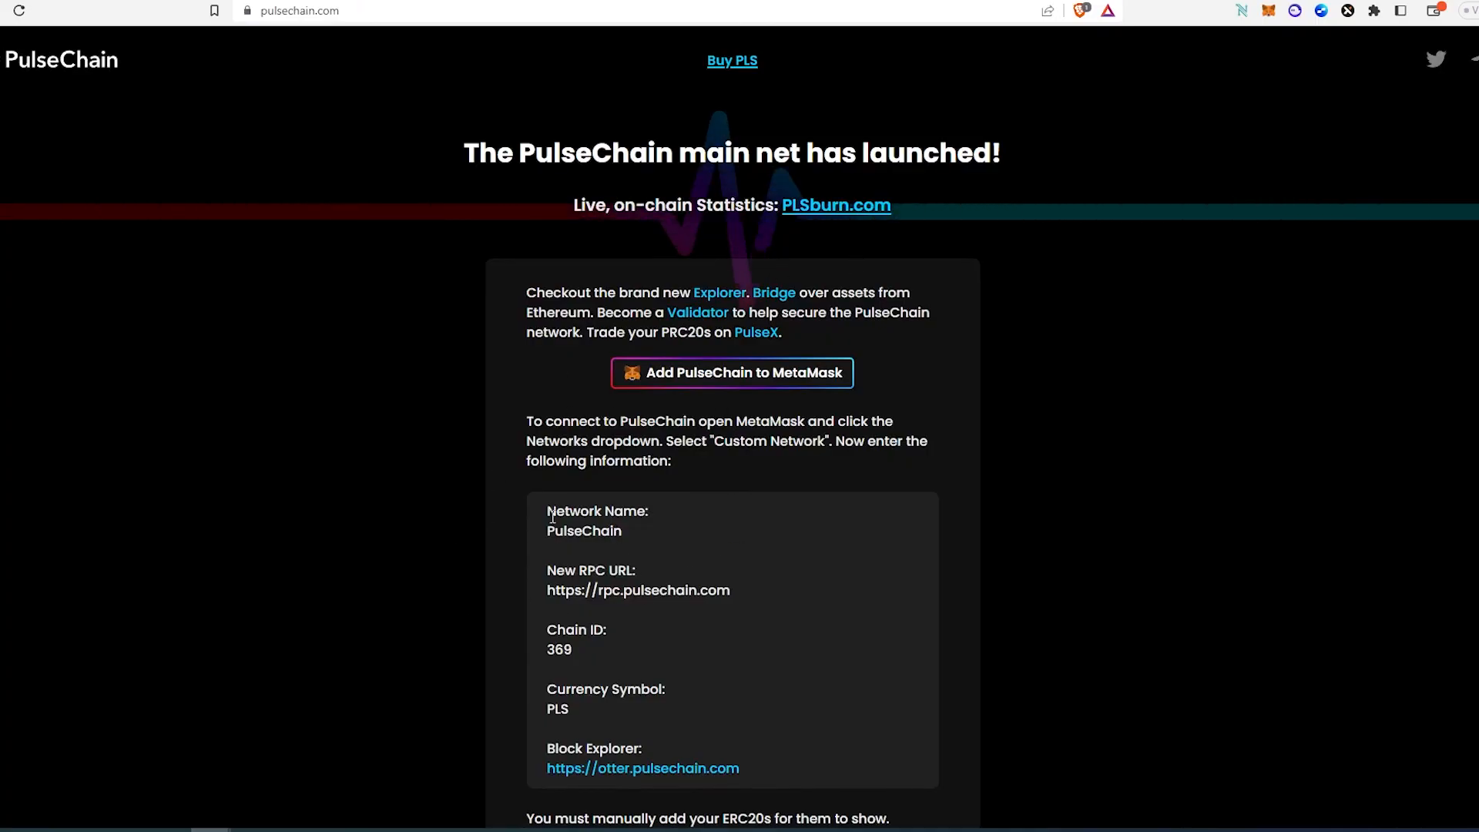
{"action": "mouse_move", "coordinate": [724, 697]}
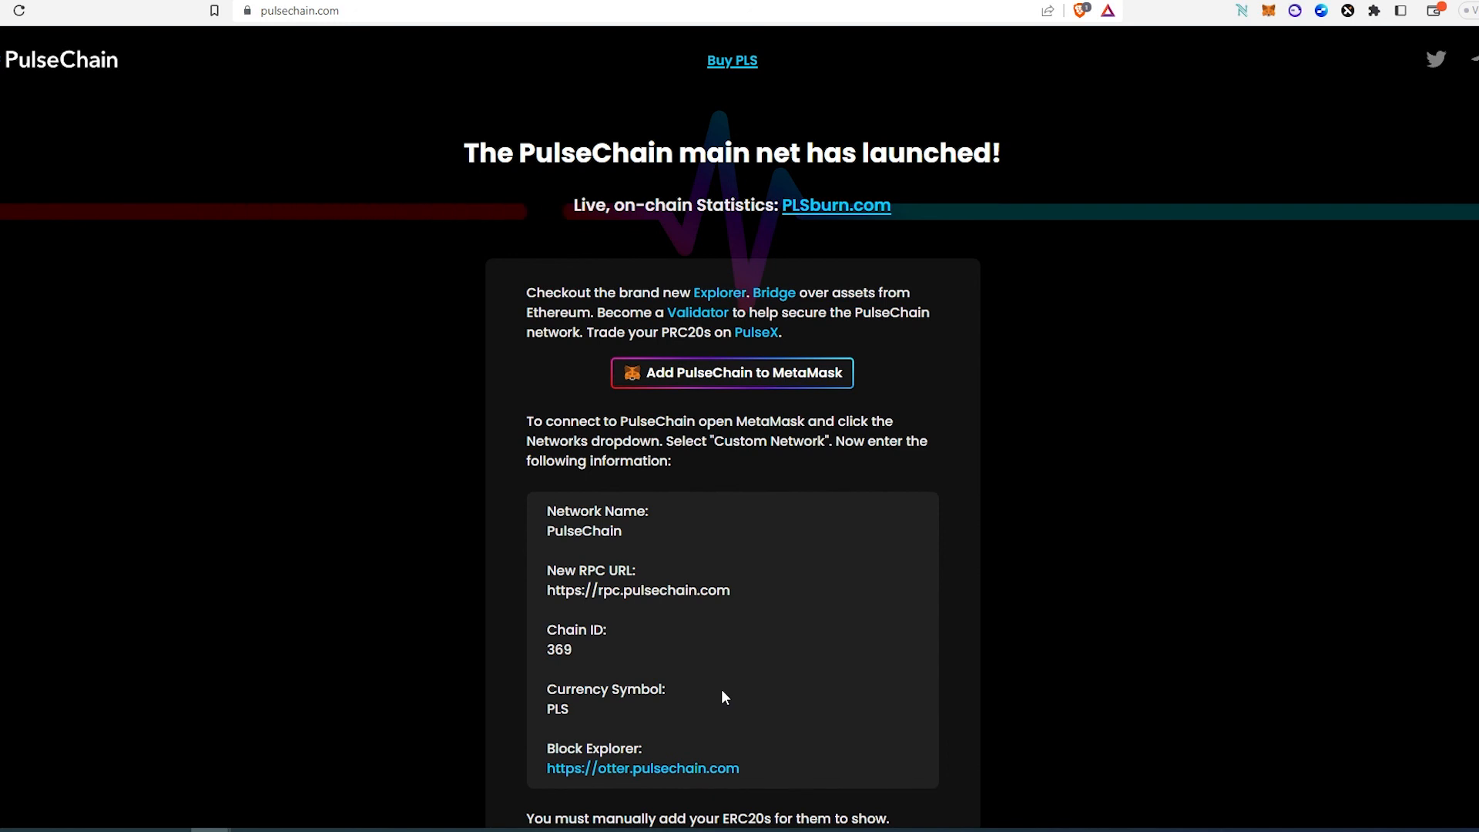